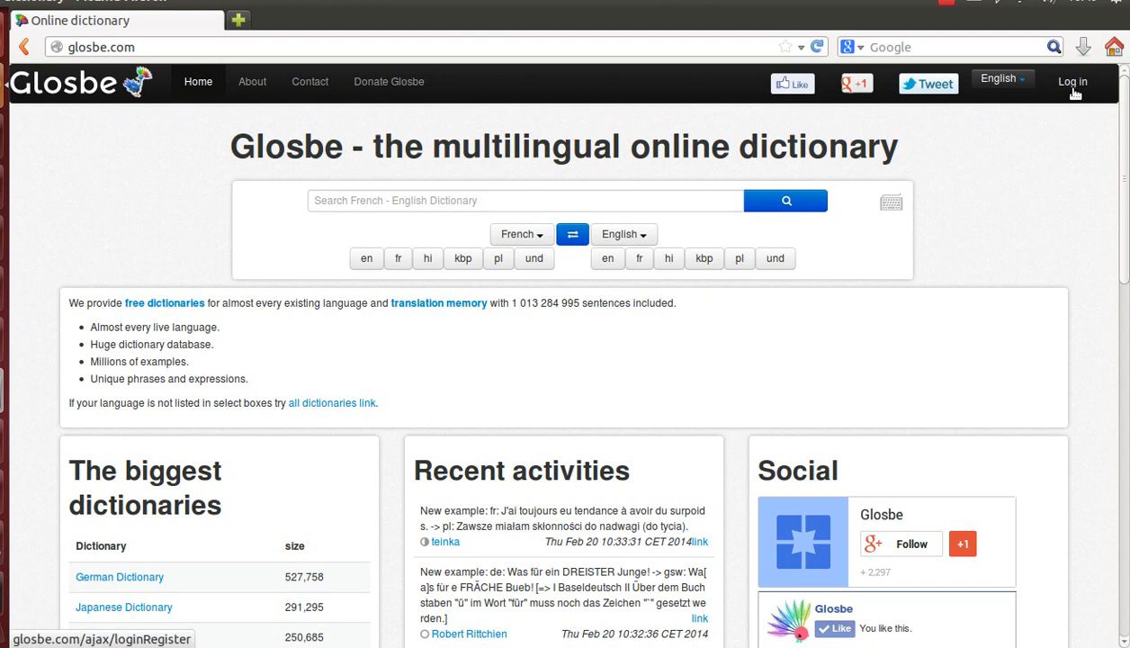
Sign in to the Glosbe account from the top-bar Log in form
left_click(1072, 81)
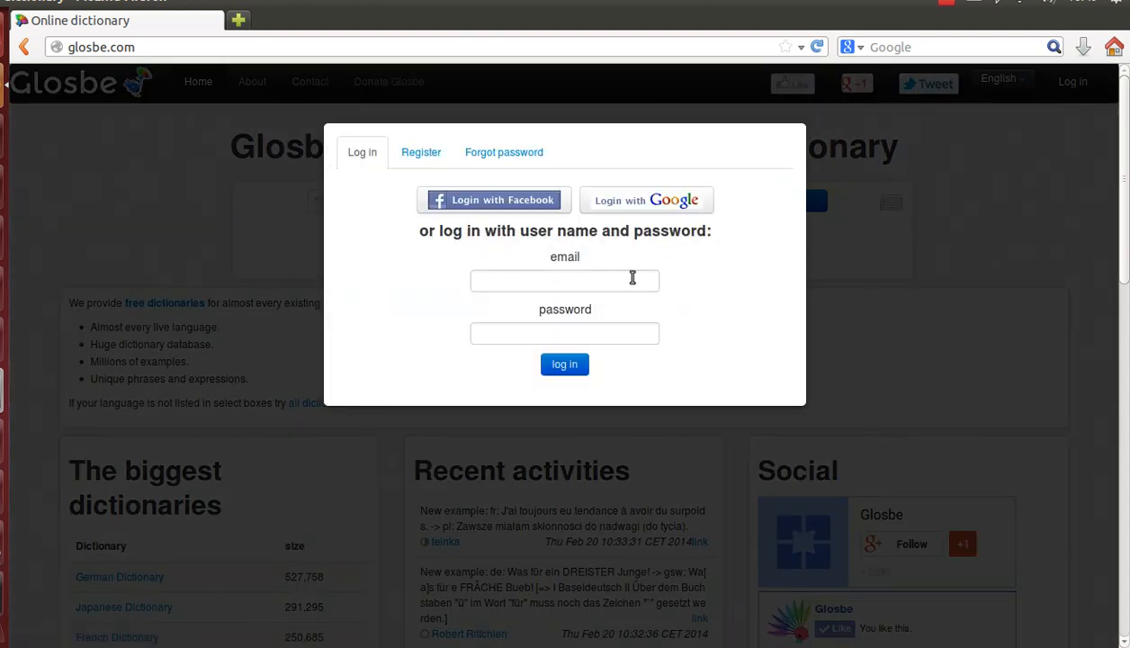
left_click(493, 200)
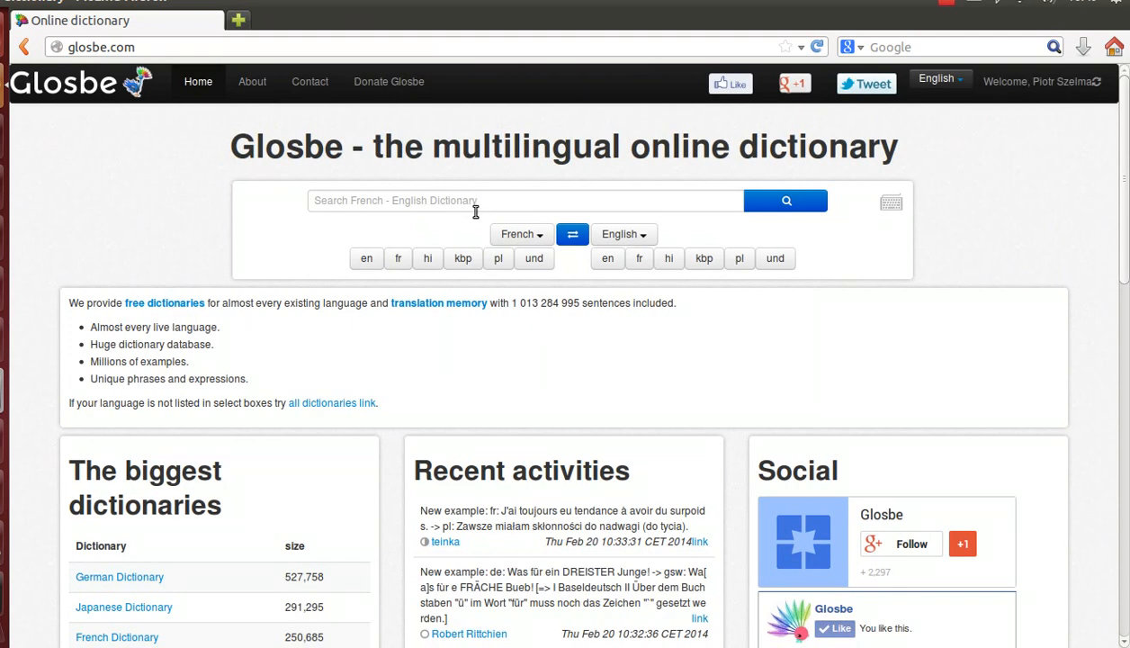
mouse_move(520, 221)
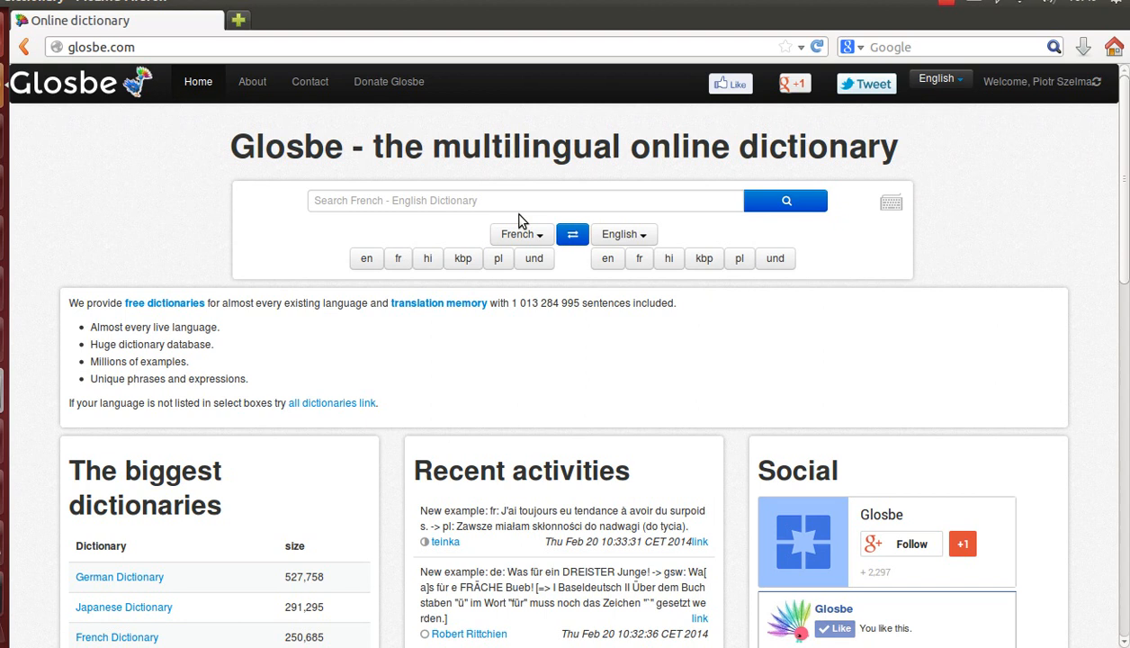
Choose Polish as a dictionary language and reverse the pair to English–Polish
left_click(520, 234)
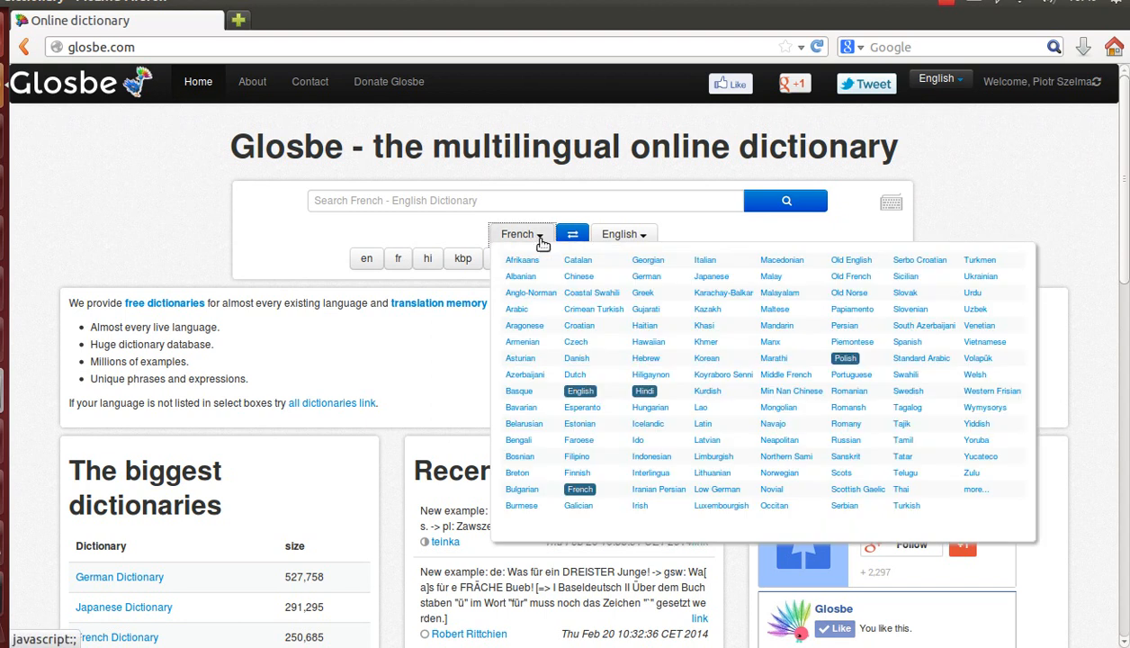
left_click(844, 356)
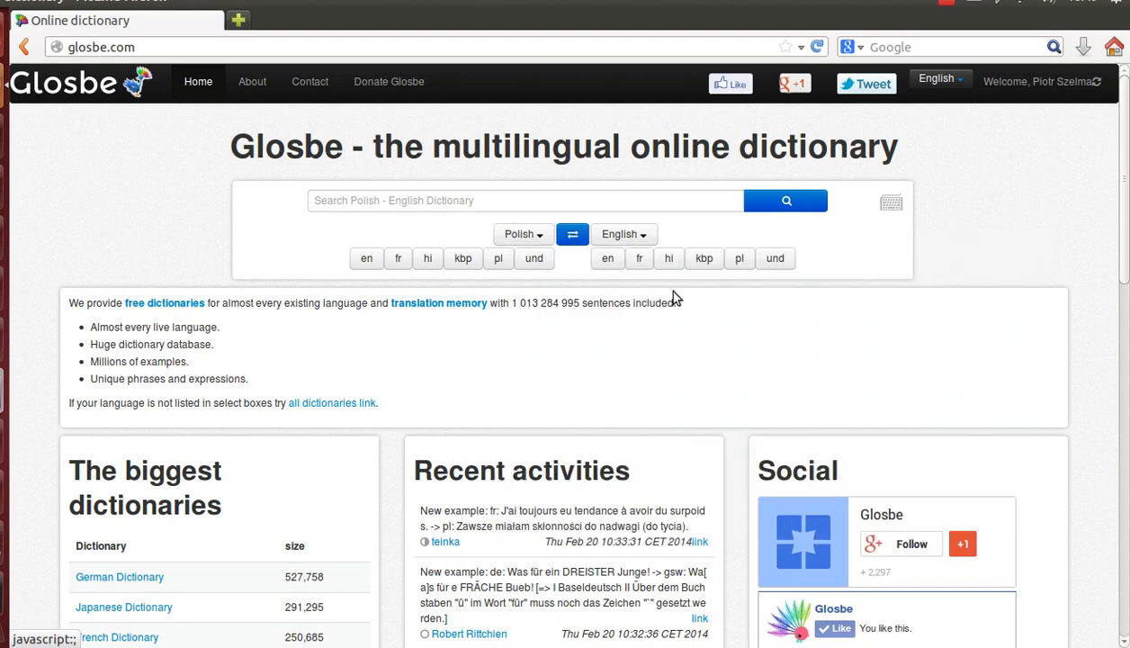
left_click(572, 234)
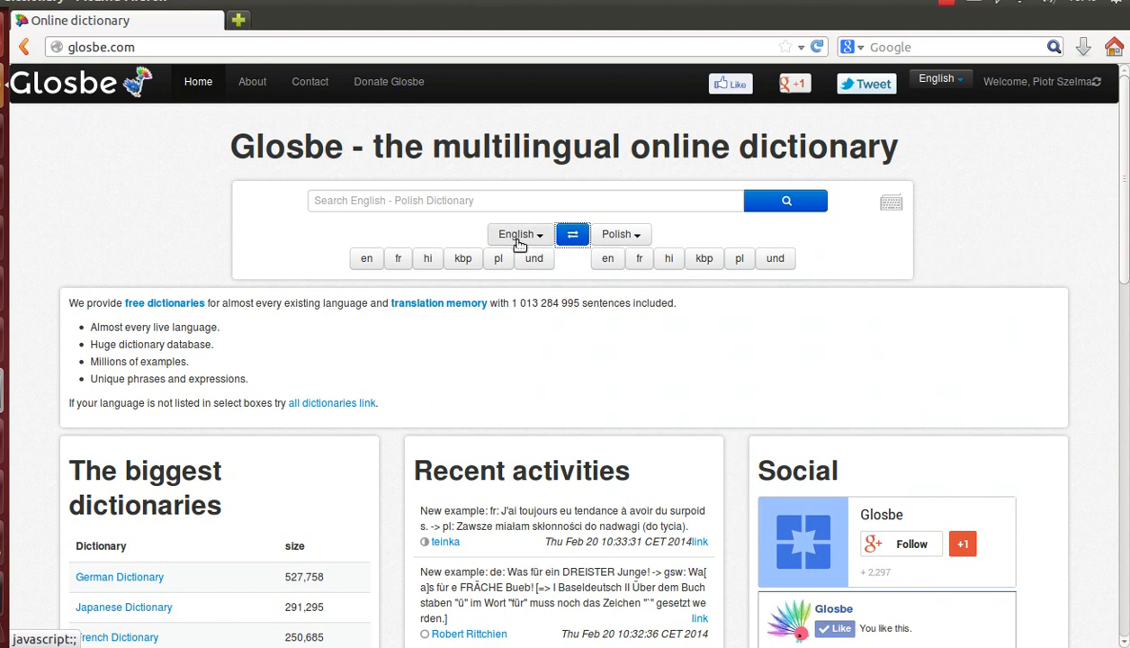
Enter the phrase 'pack heat' in the search box
left_click(526, 199)
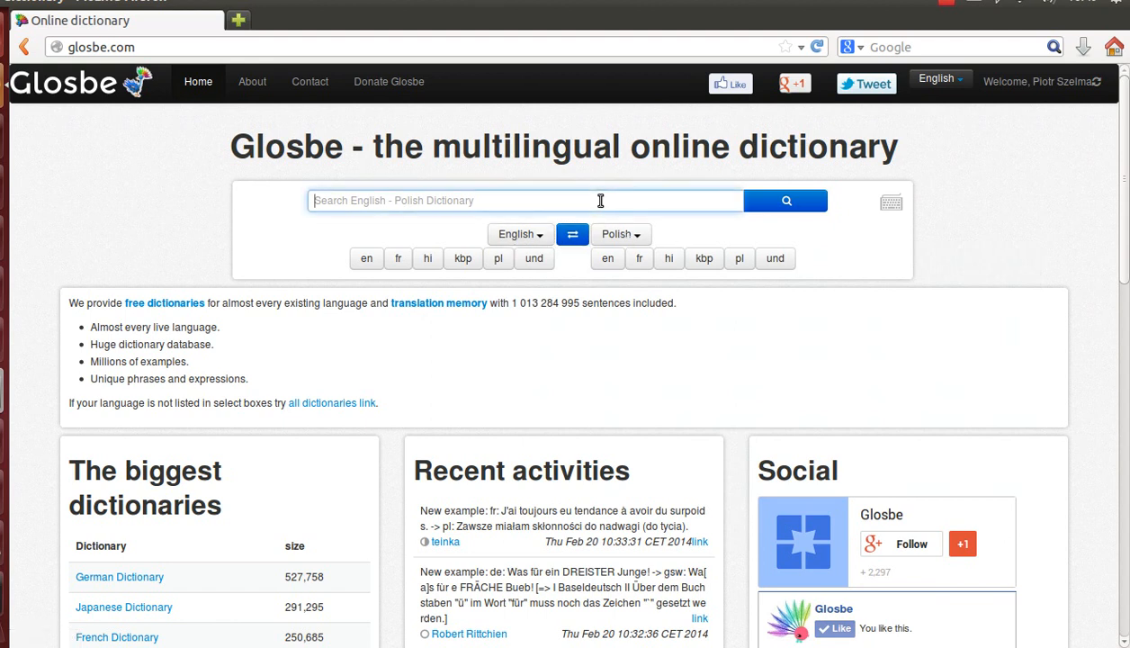
type("PA")
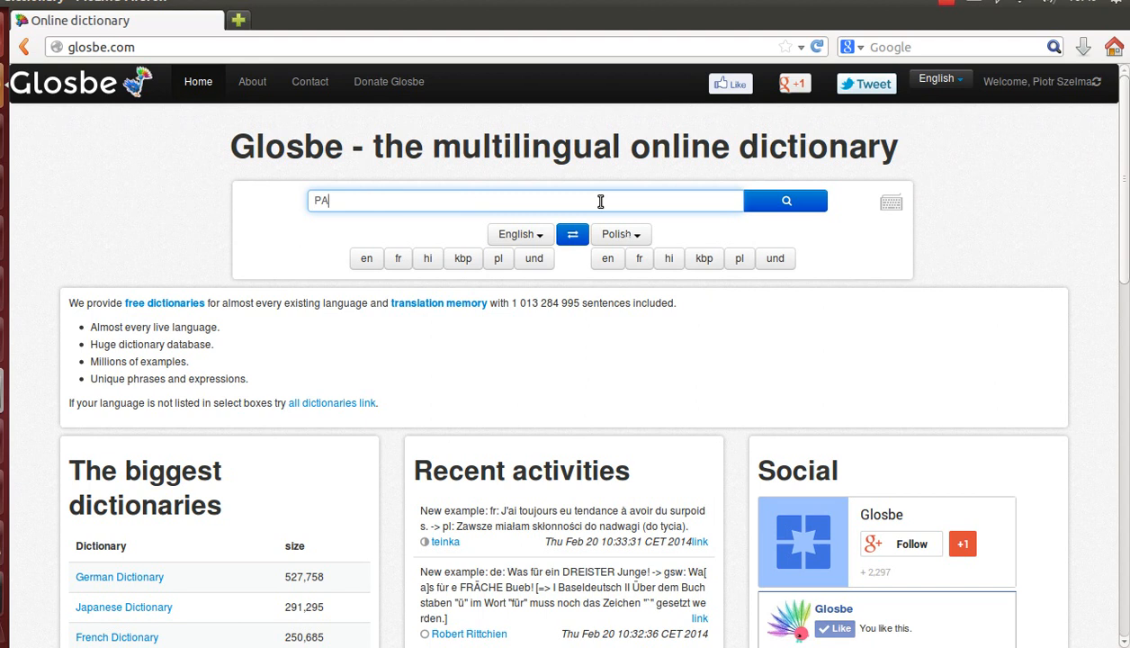
type("pack heat")
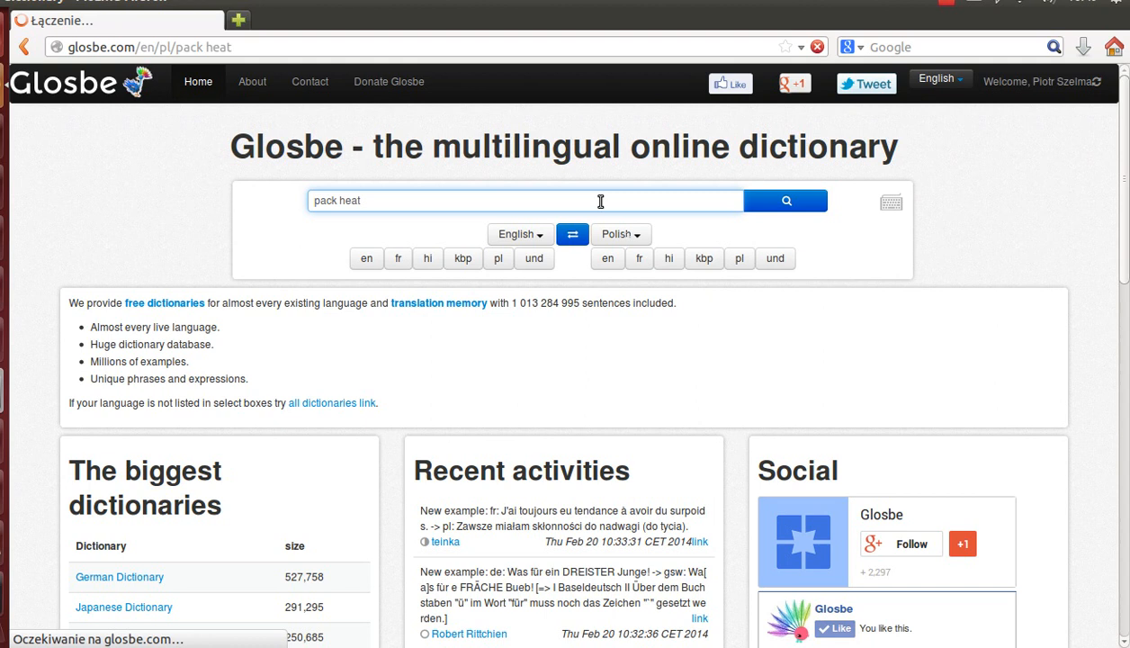
Run the 'pack heat' search and start a new translation for it
left_click(784, 200)
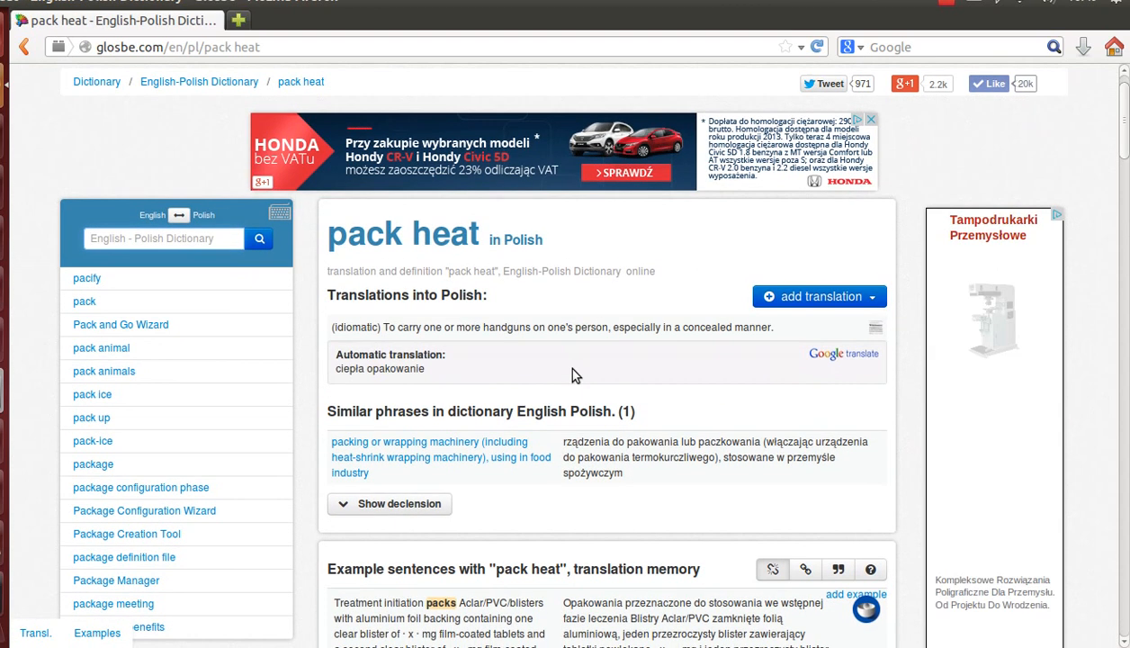
scroll("down", 3)
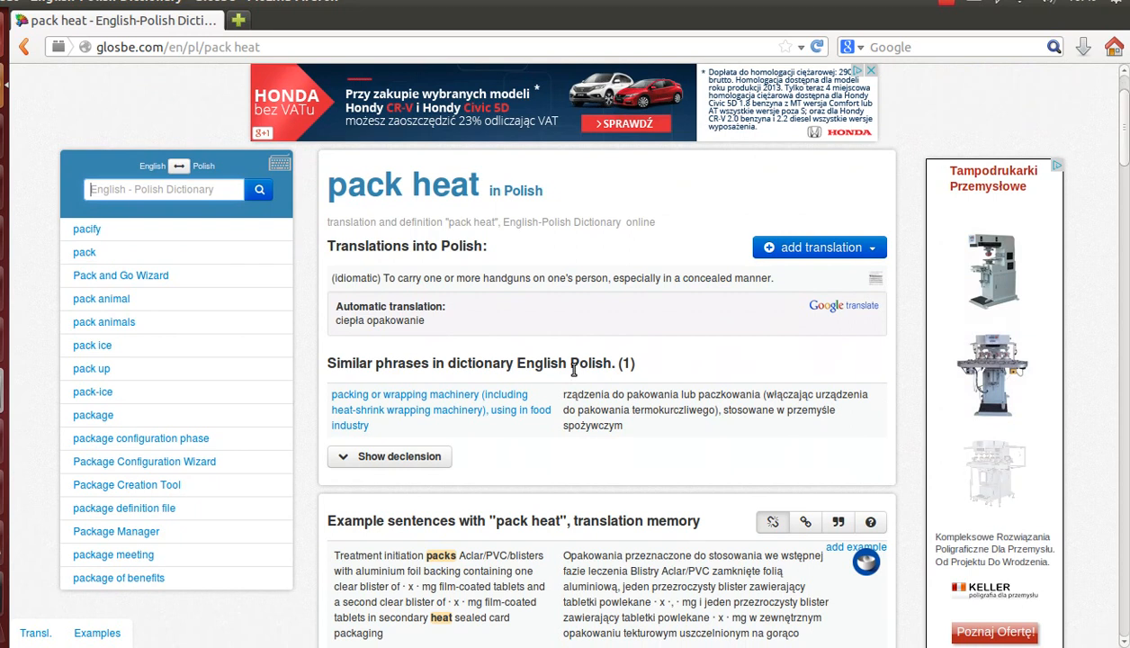
mouse_move(700, 269)
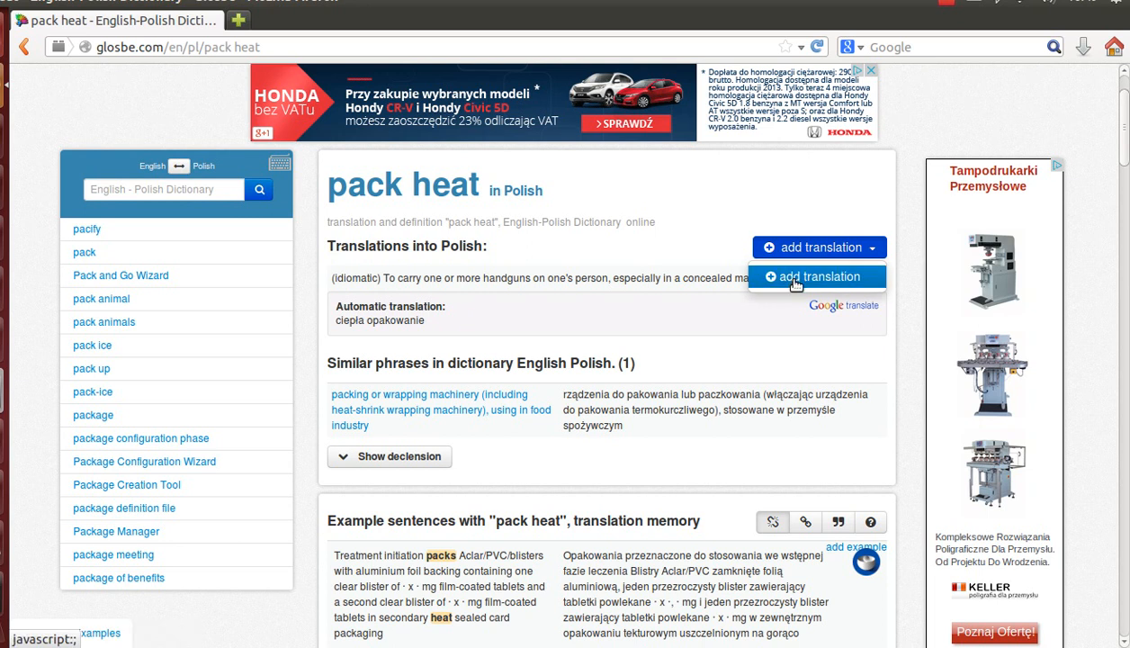
left_click(817, 277)
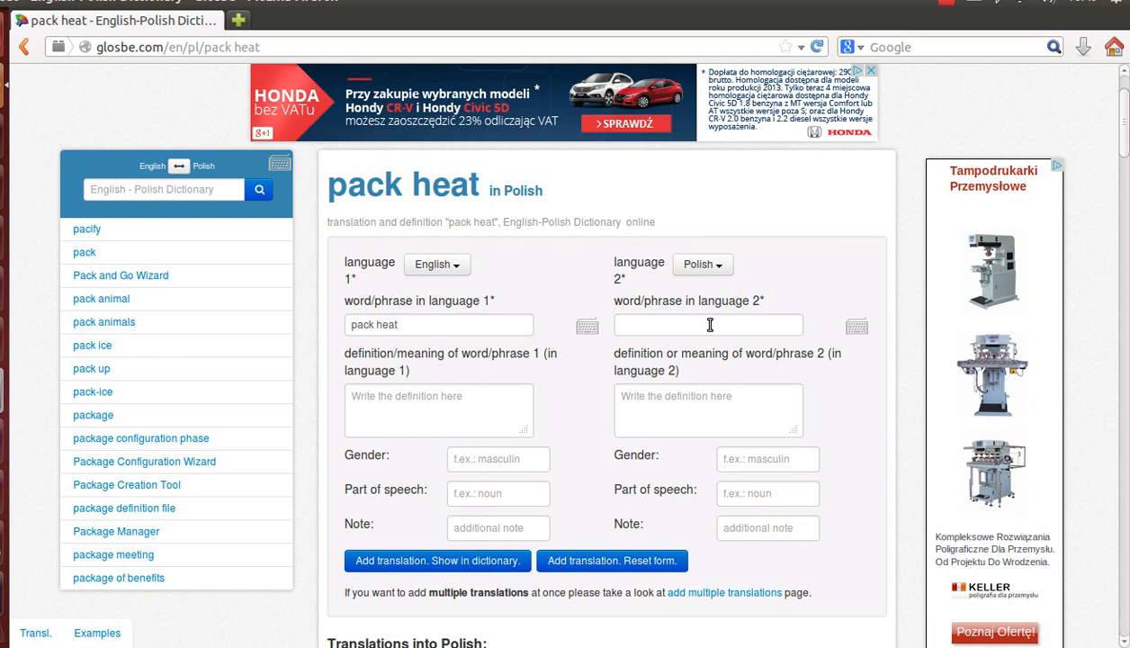
Enter 'nosić broń' as the Polish phrase for 'pack heat'
left_click(709, 323)
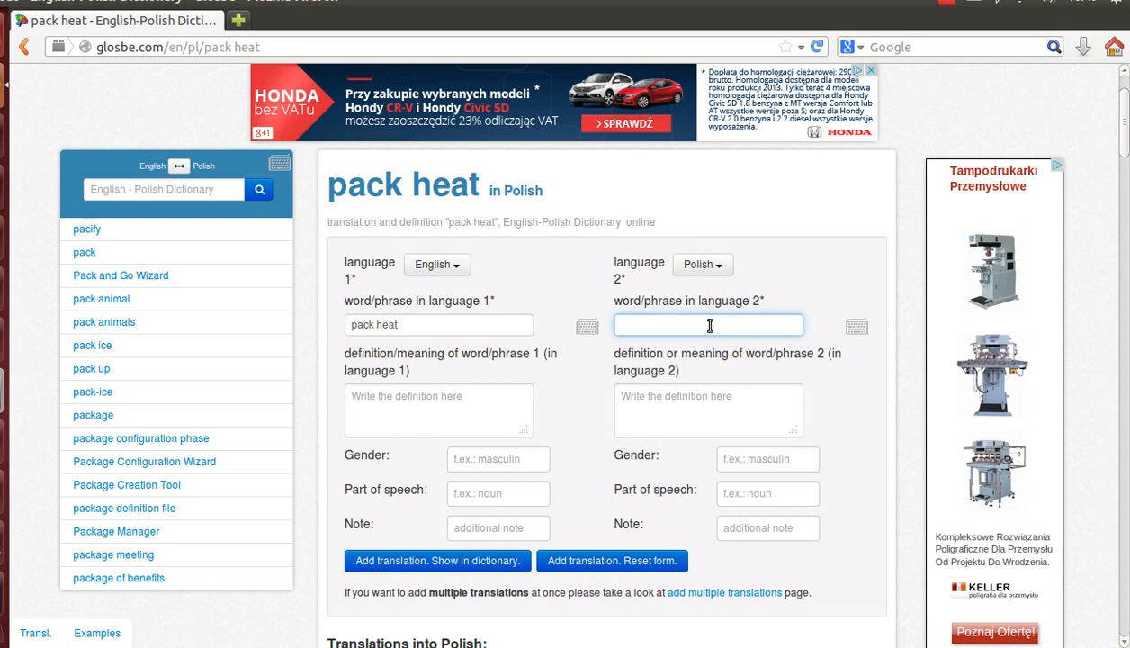
type("nosić broń")
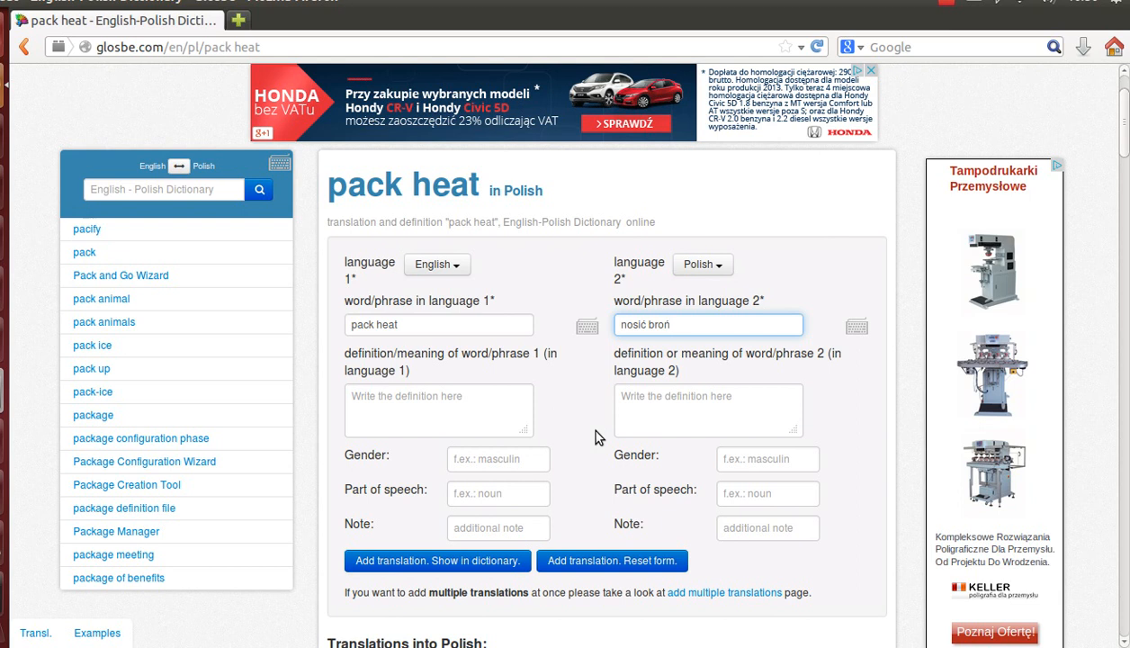
mouse_move(580, 466)
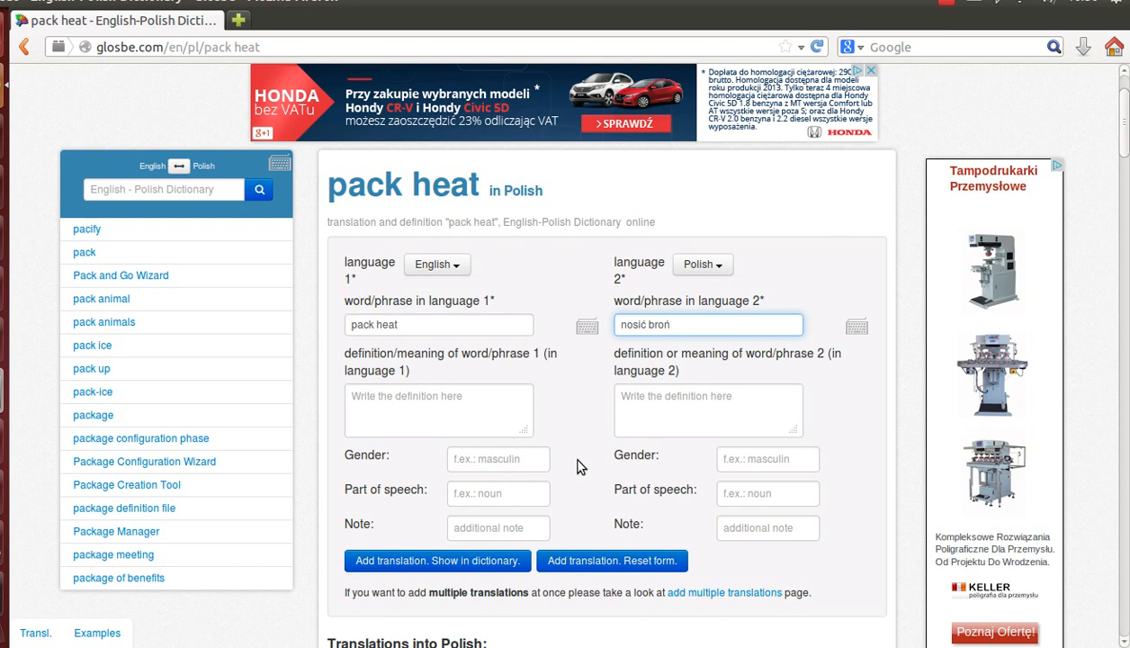
left_click(439, 410)
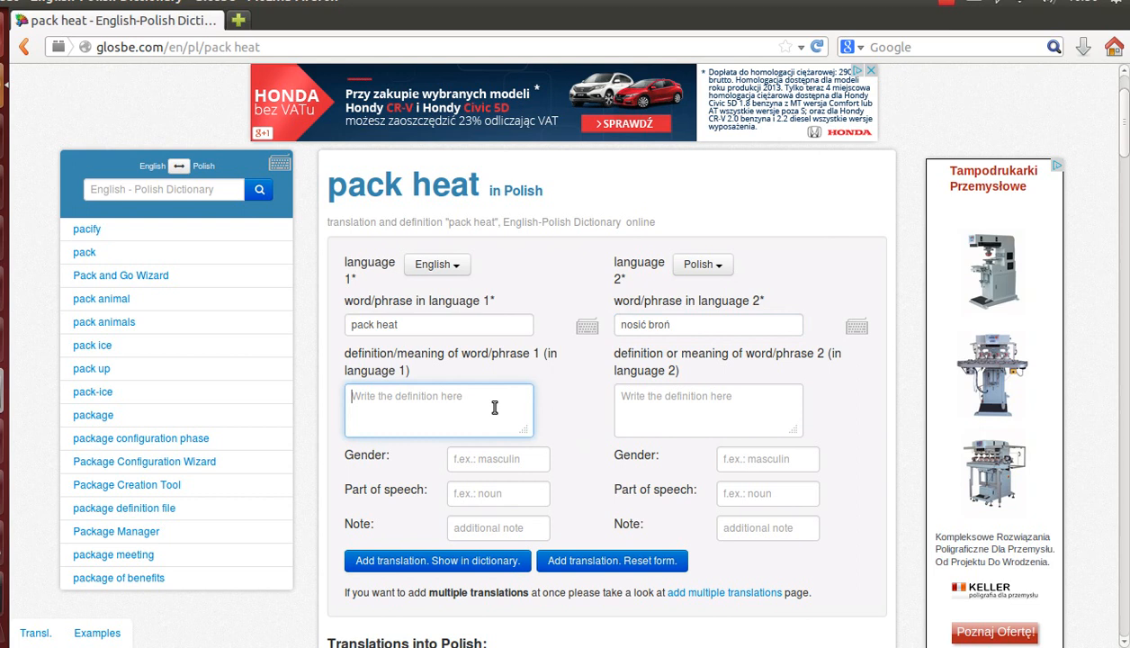
mouse_move(484, 493)
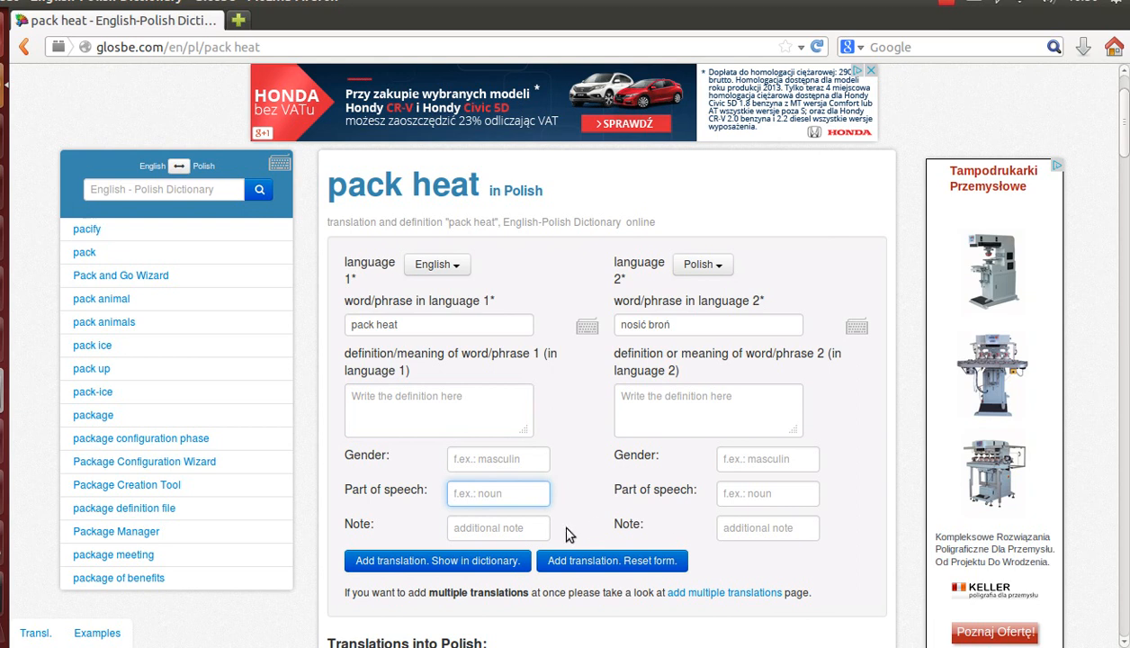
Note the entry as an idiom and define it in English as carrying handguns on one's person in a concealed manner
type("idiom")
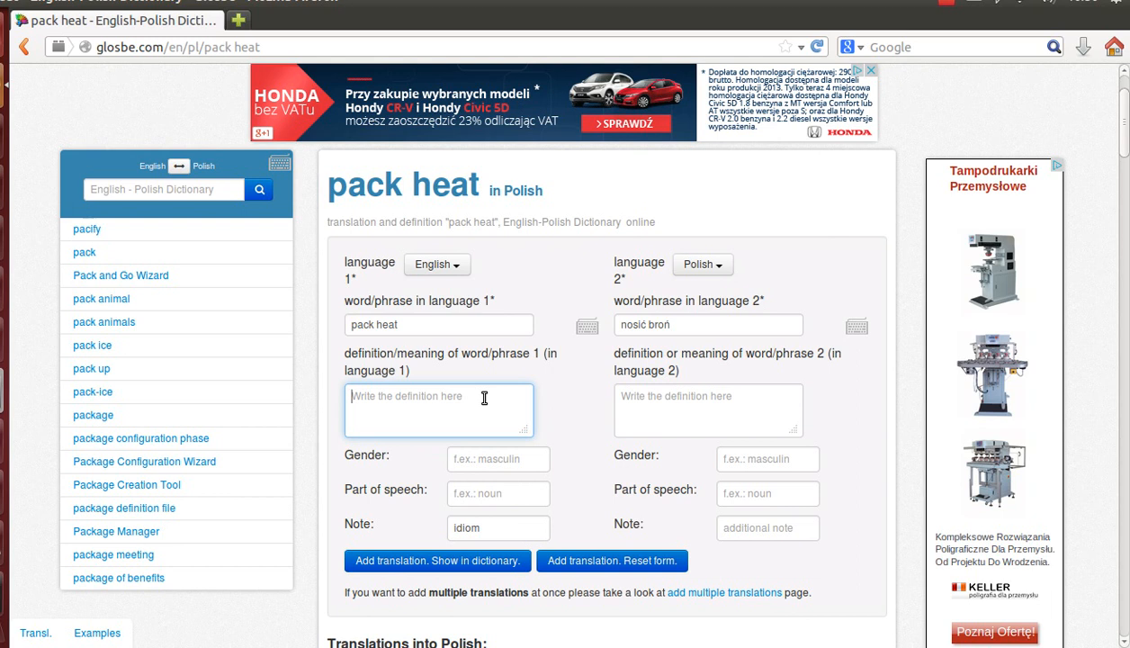
type("To carry one or more ha")
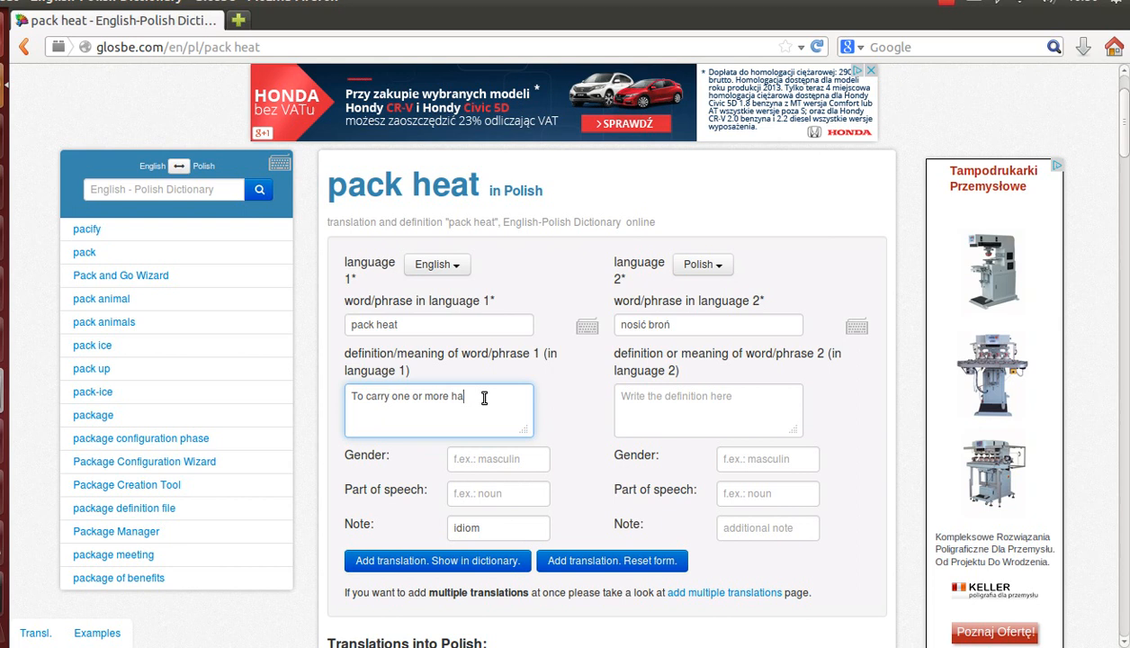
type("dguns")
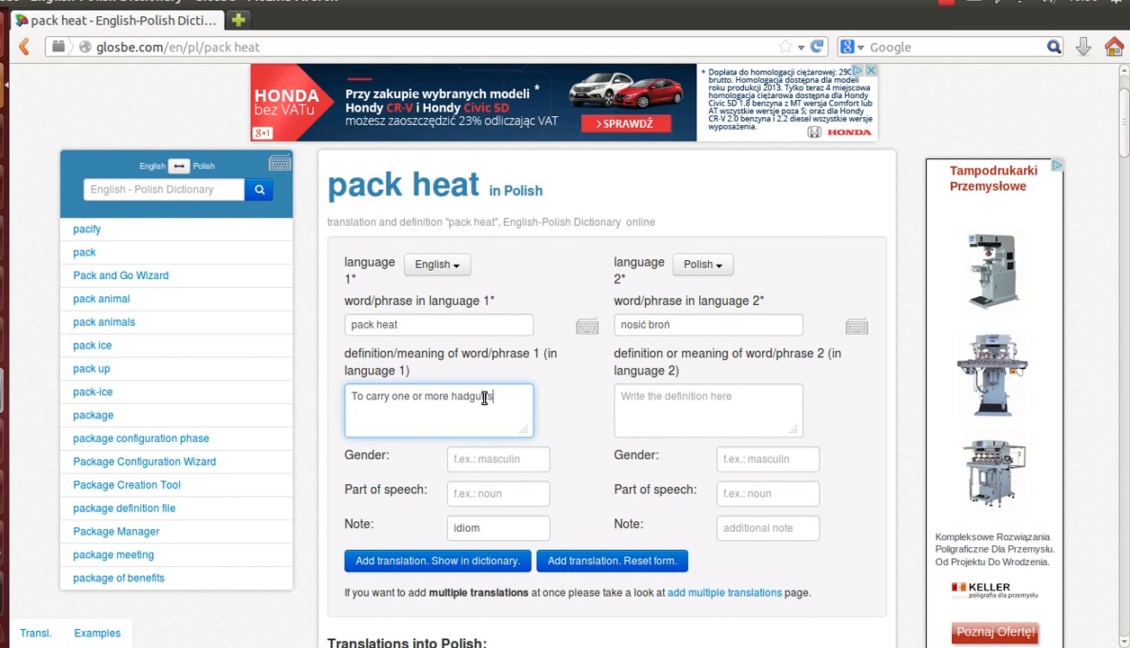
type("on one's person esper")
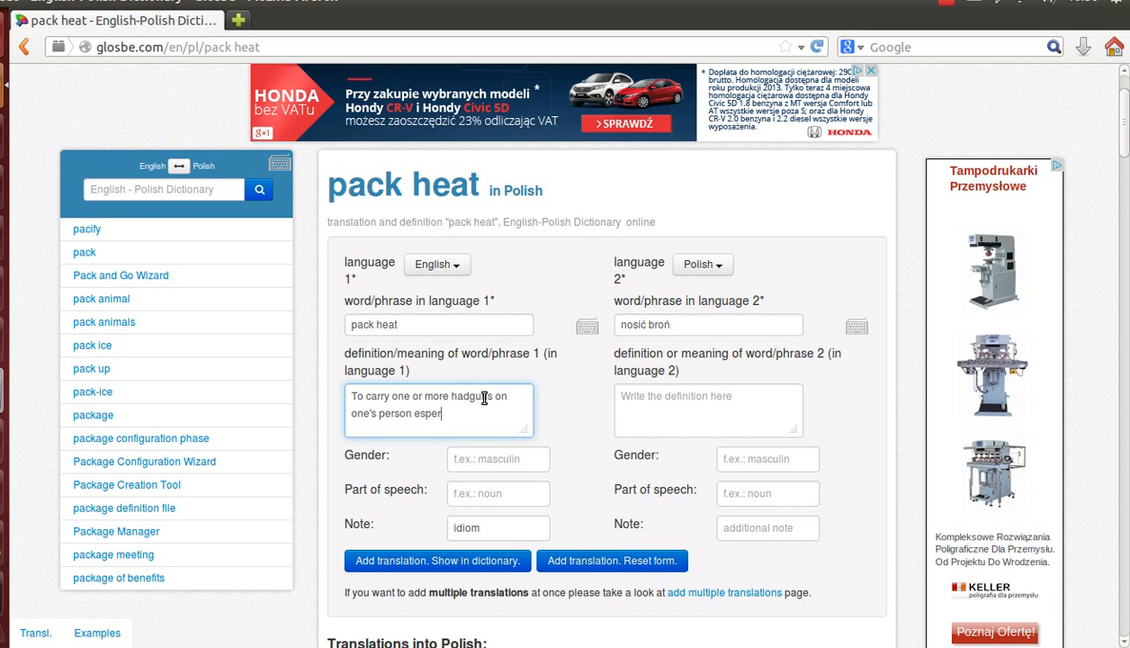
type("ally in a")
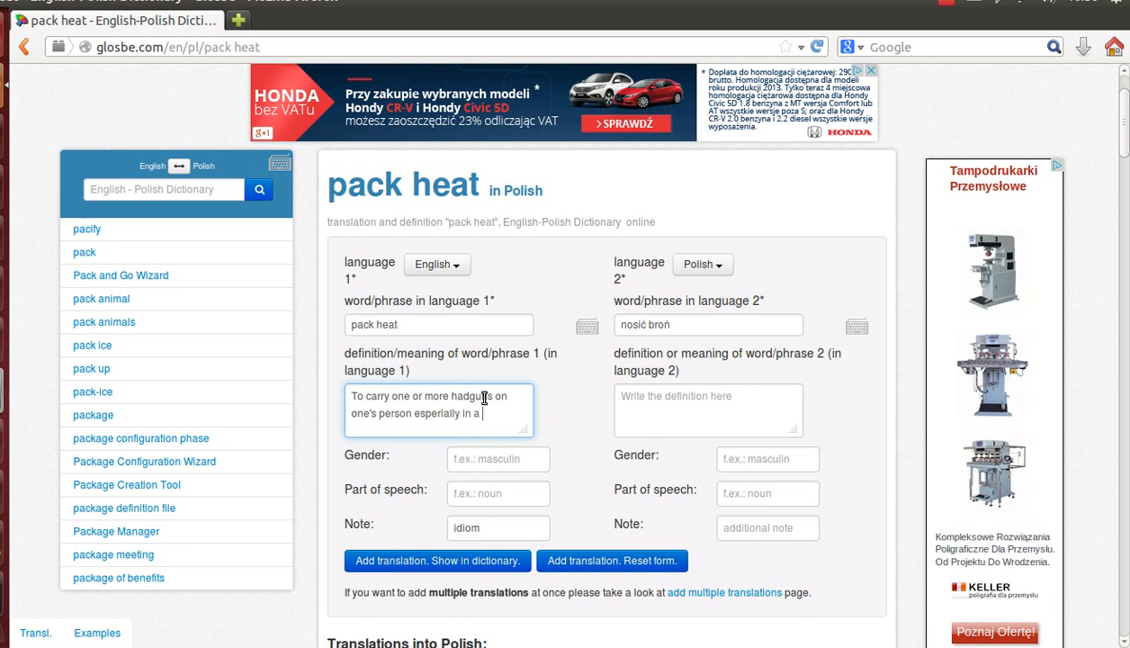
type("concealed ma")
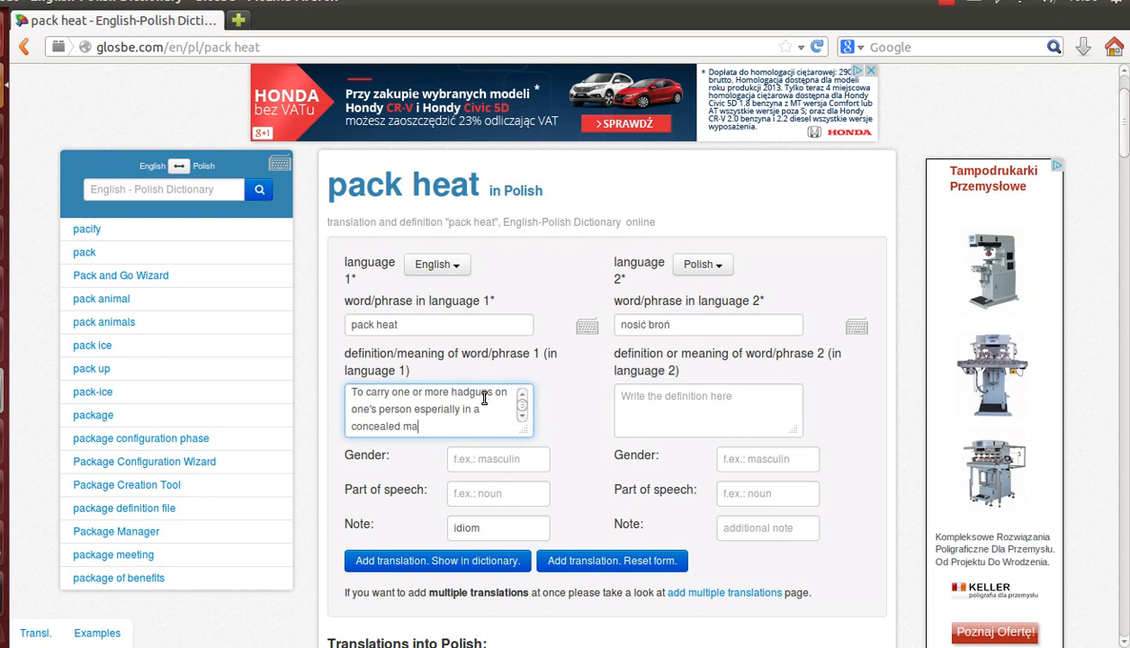
type("nner")
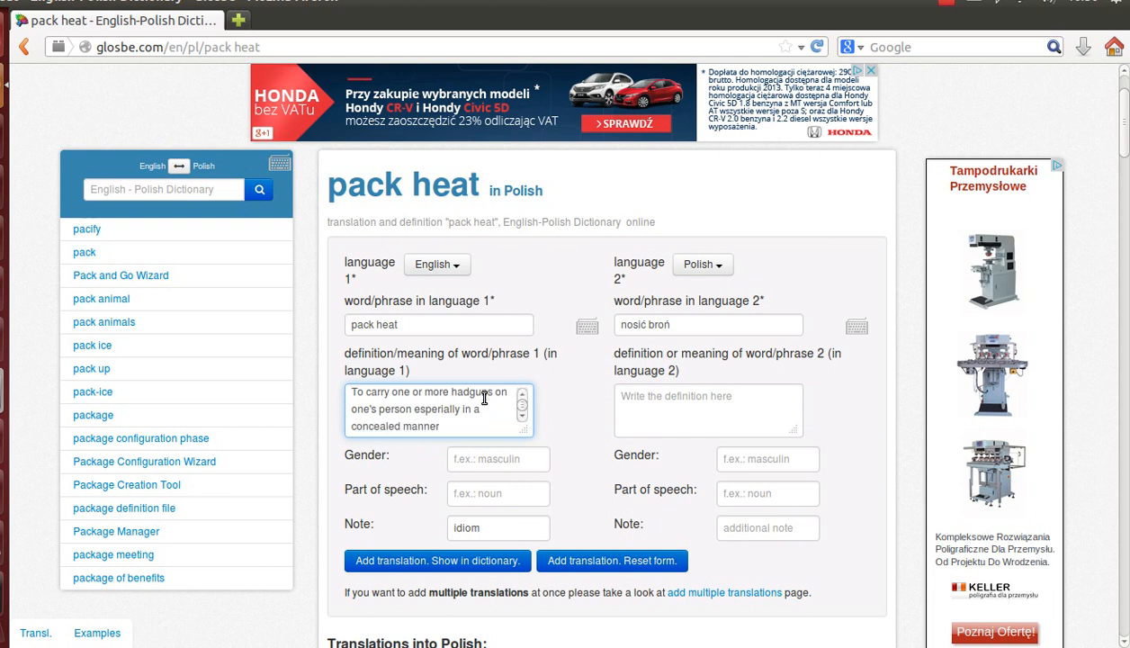
left_click(709, 410)
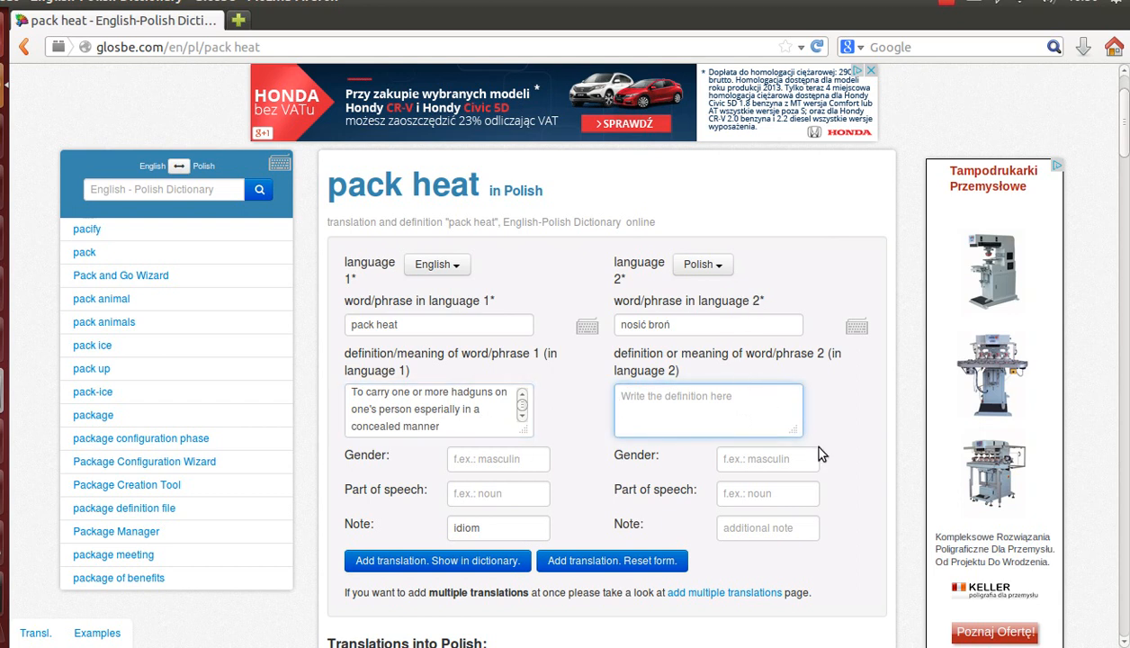
Write the Polish definition 'Nosić jedną lub więcej broni ręcznej w sposób niewidoczny'
type("Nosi c")
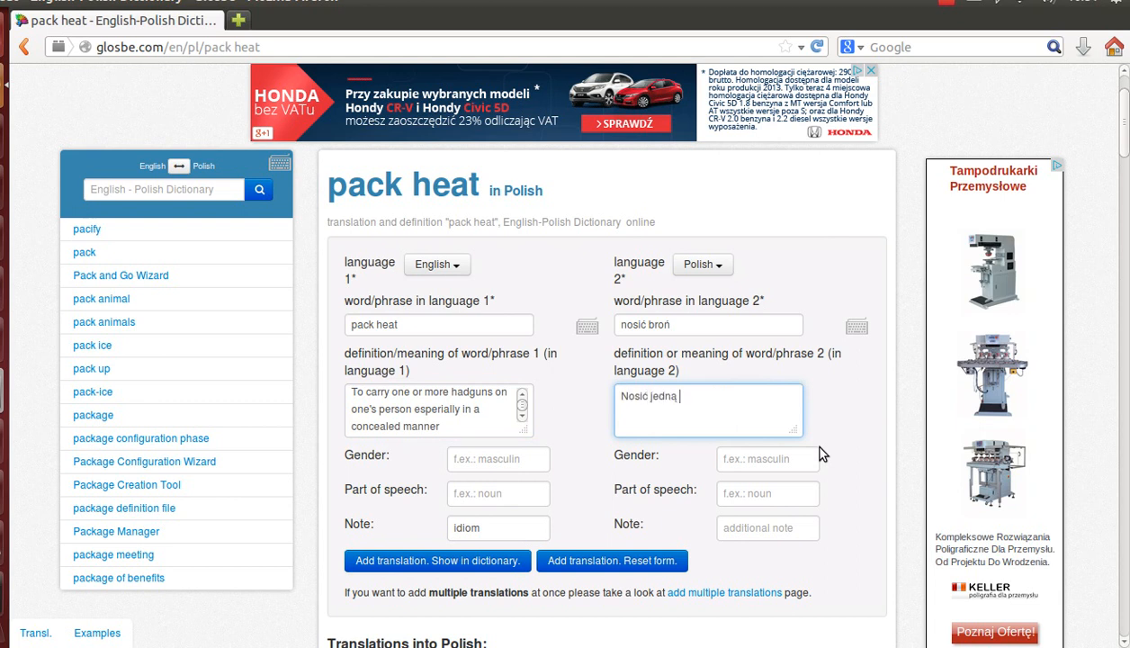
type("lub więcej")
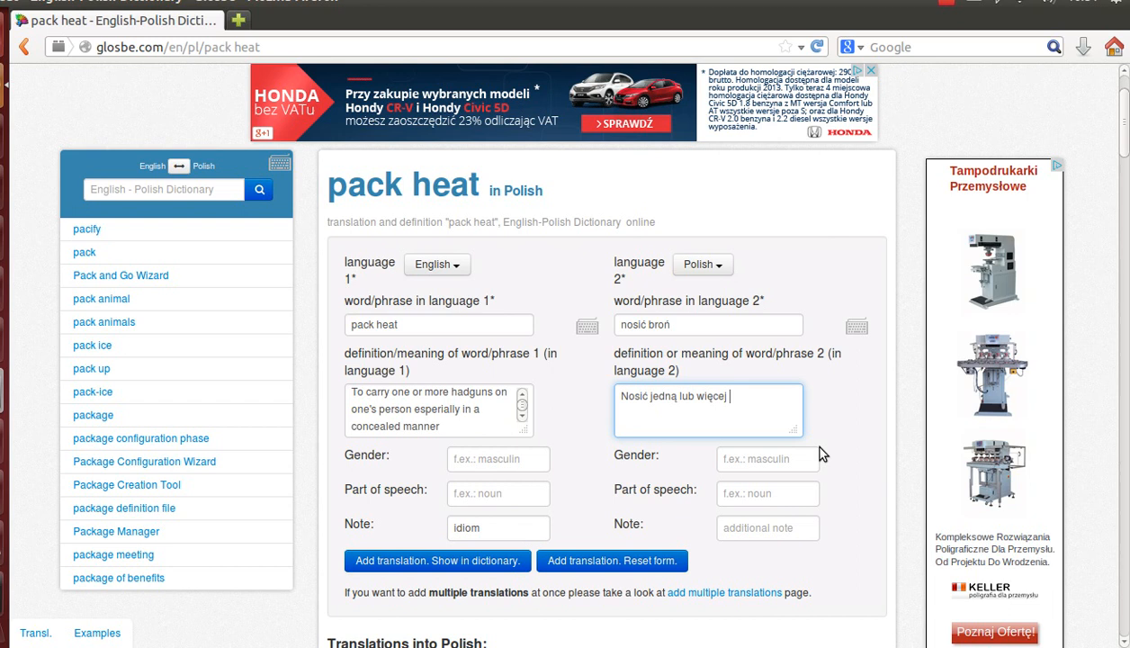
type("broni ręc")
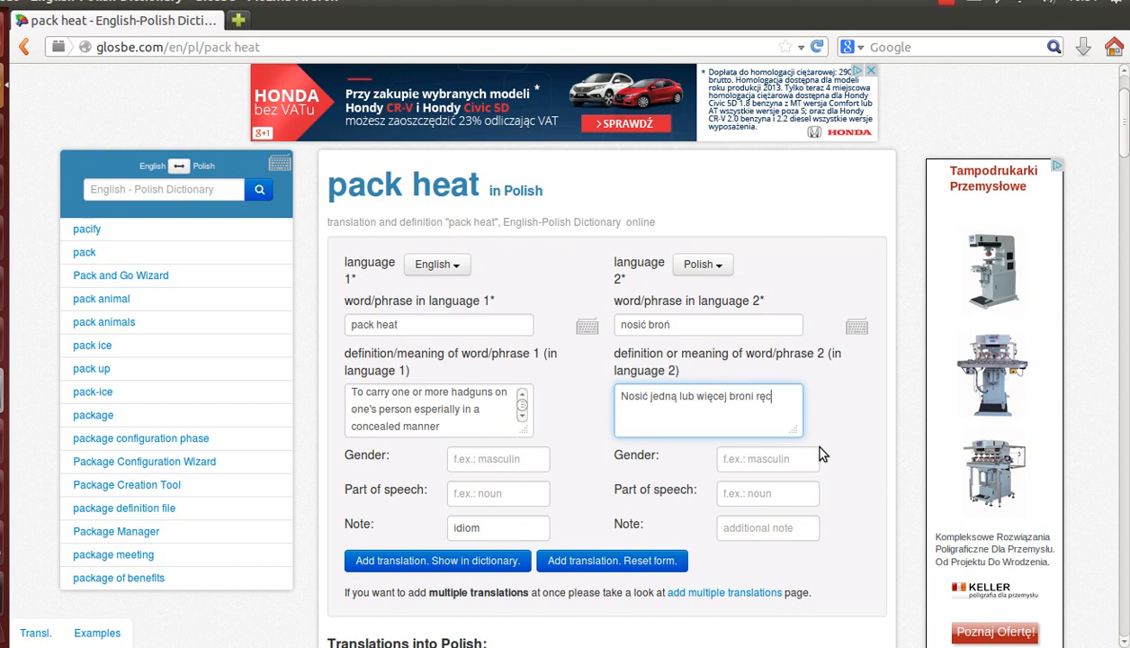
type("znej")
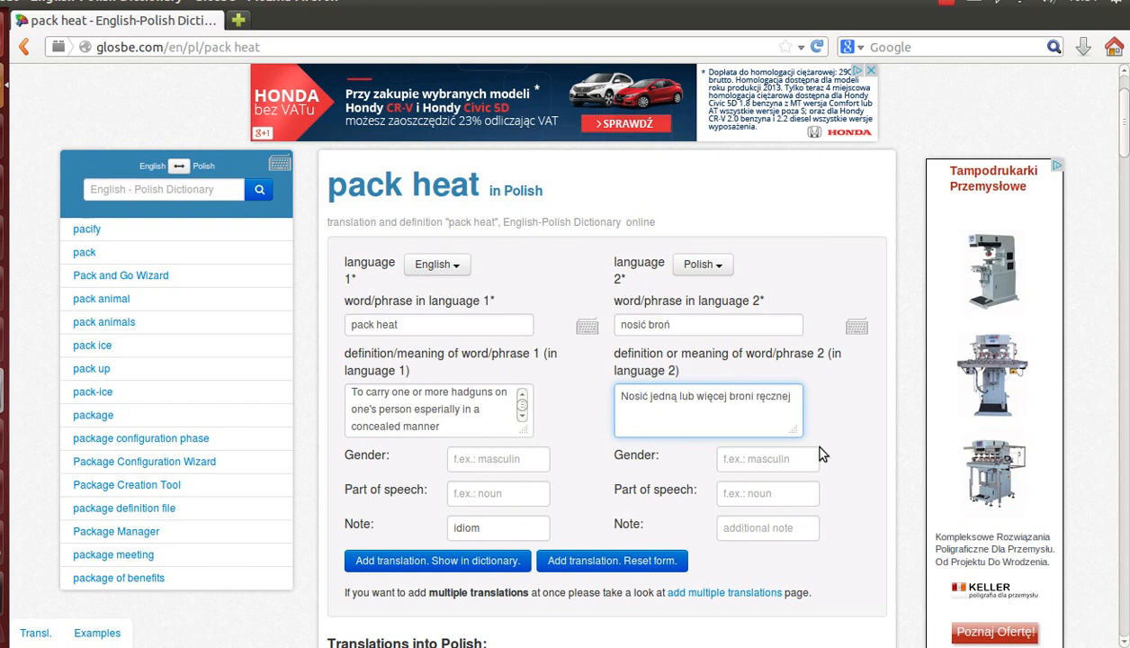
type("w sposób niewy")
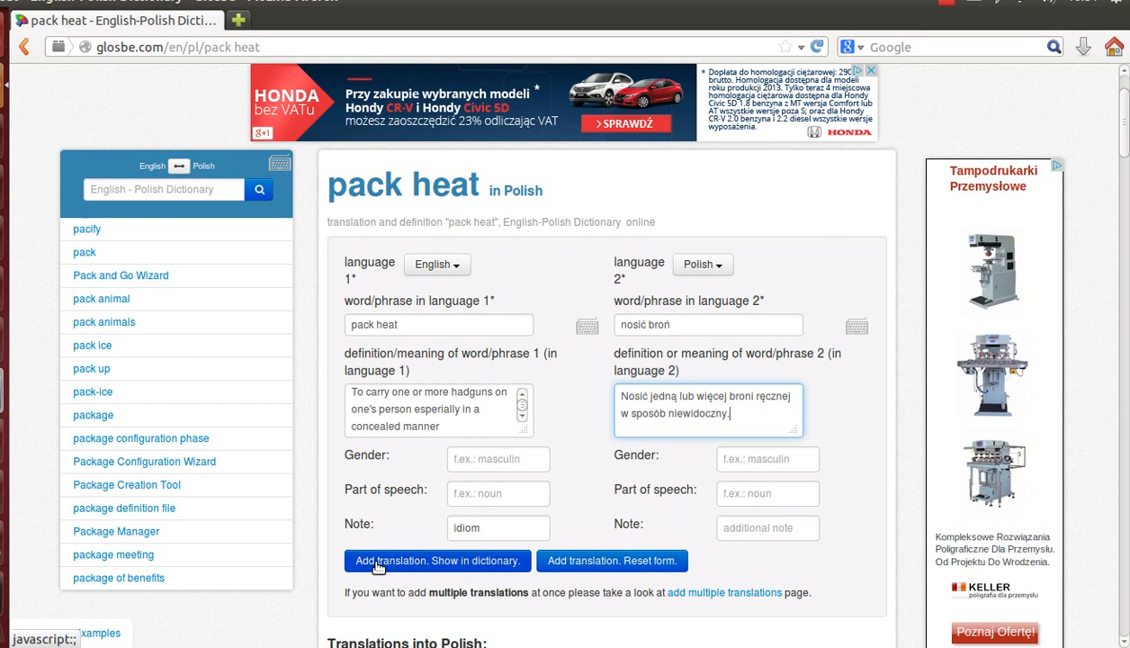
mouse_move(612, 560)
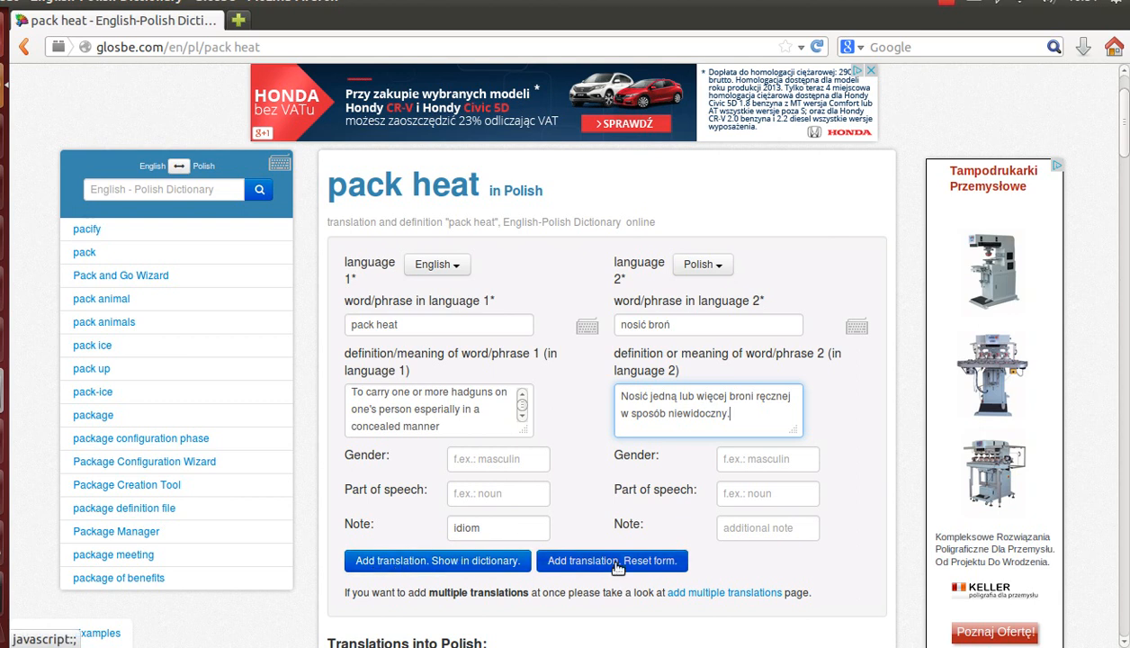
mouse_move(601, 572)
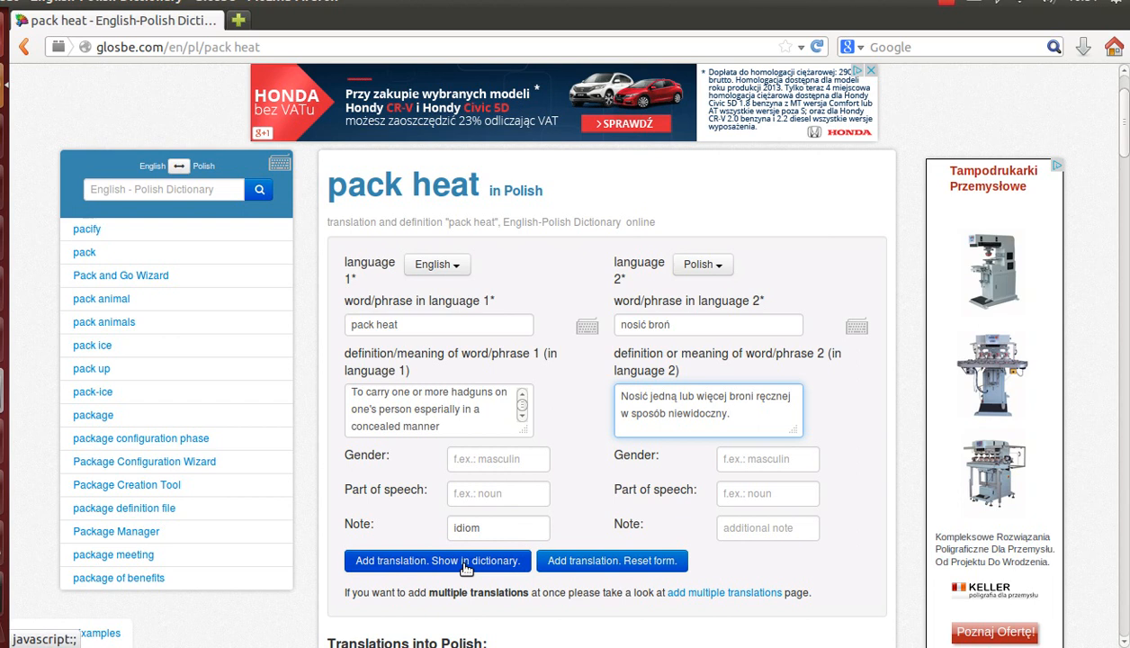
Save the pack heat → nosić broń translation and check it under Translations into Polish
left_click(436, 561)
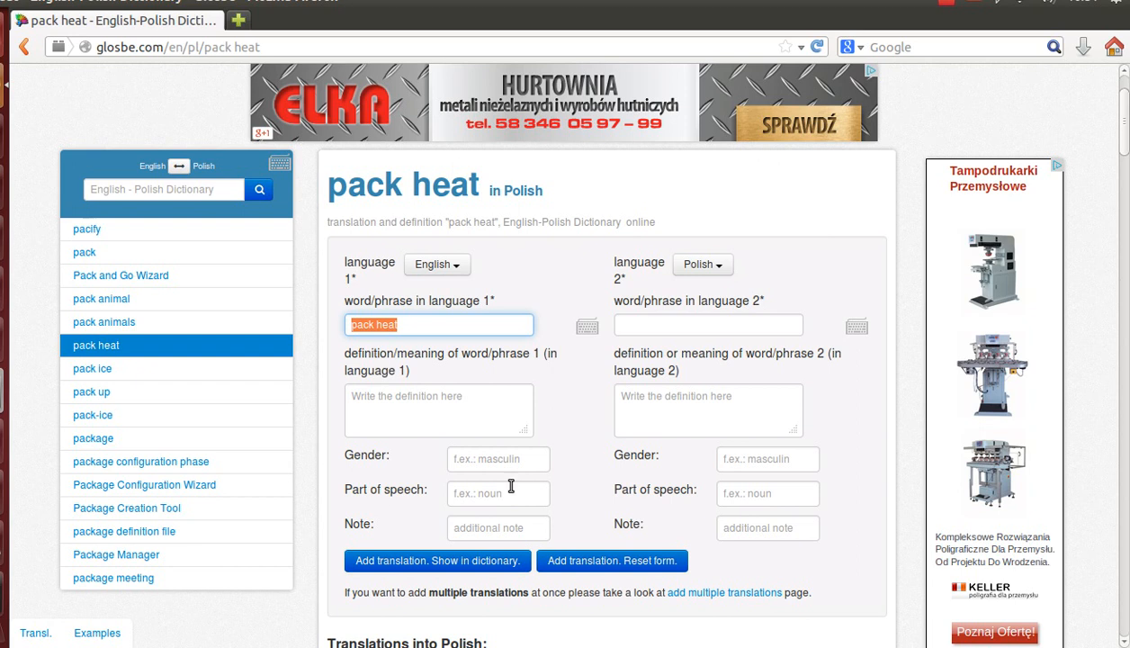
mouse_move(450, 492)
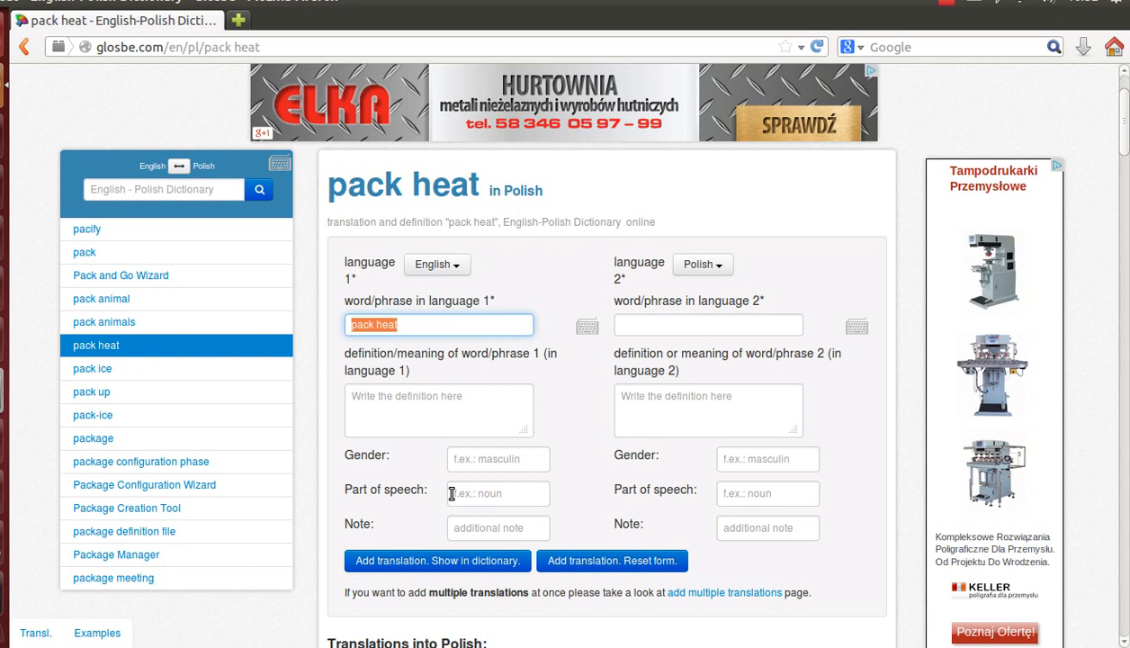
mouse_move(636, 467)
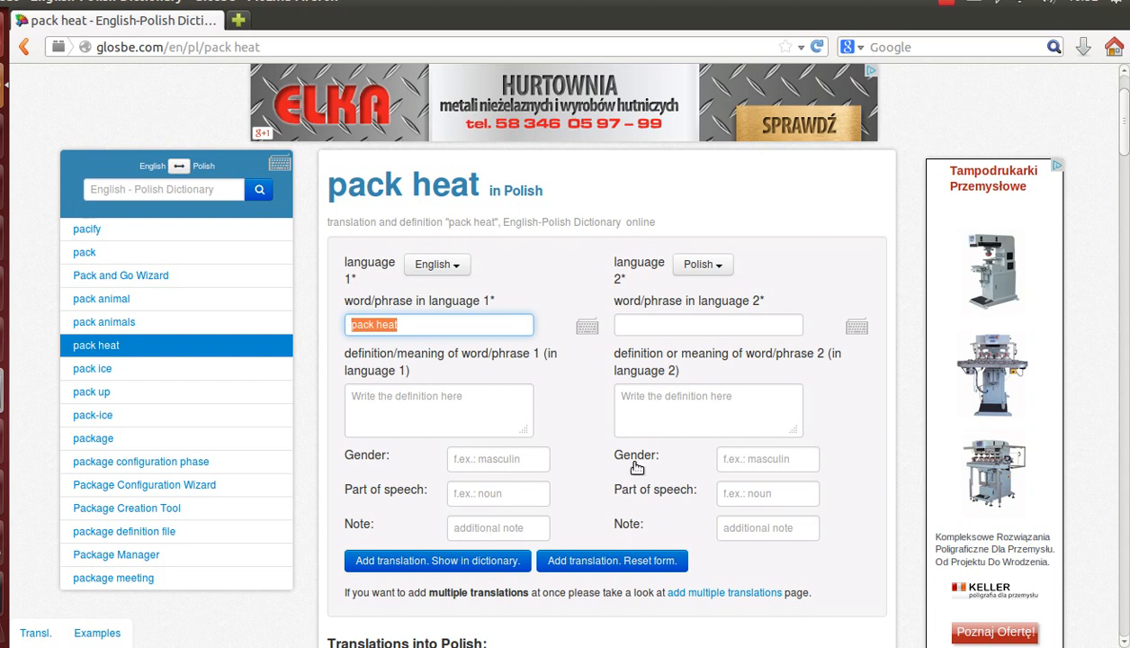
mouse_move(586, 263)
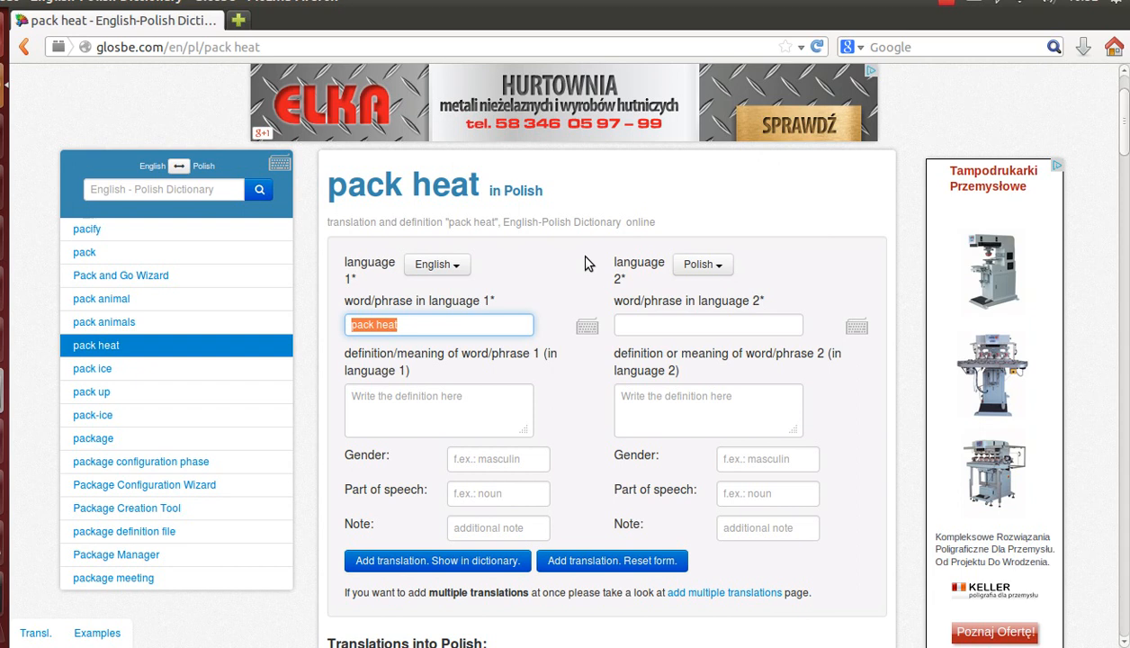
scroll("down", 3)
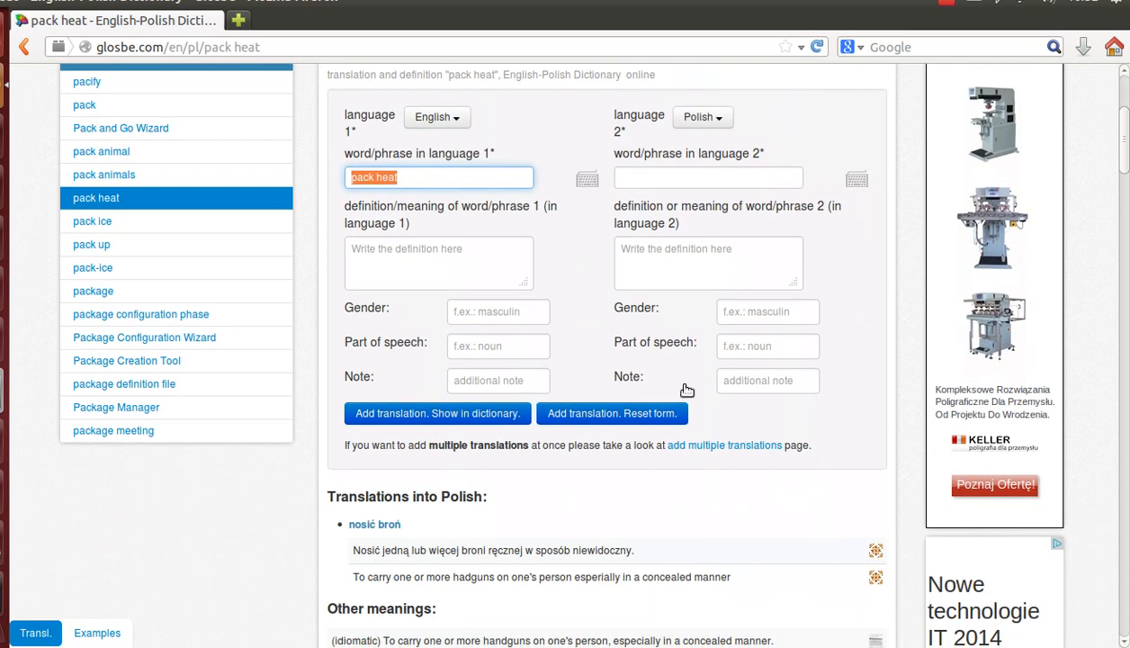
Go to the add-multiple-translations page and review its Description and Advanced features instructions
left_click(723, 446)
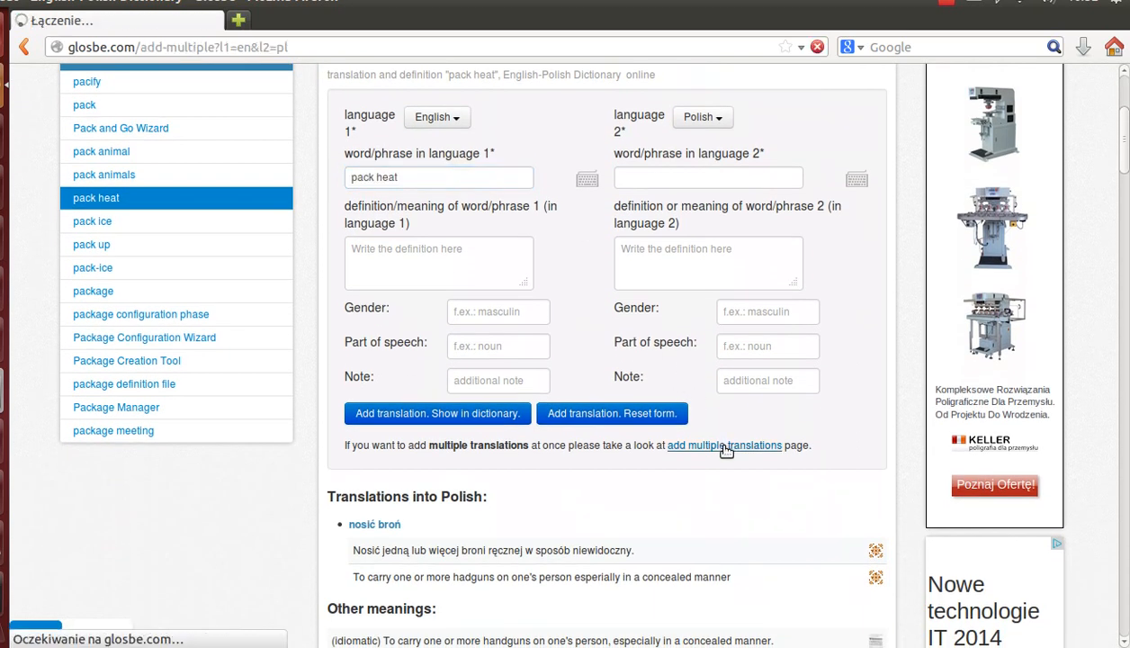
left_click(723, 444)
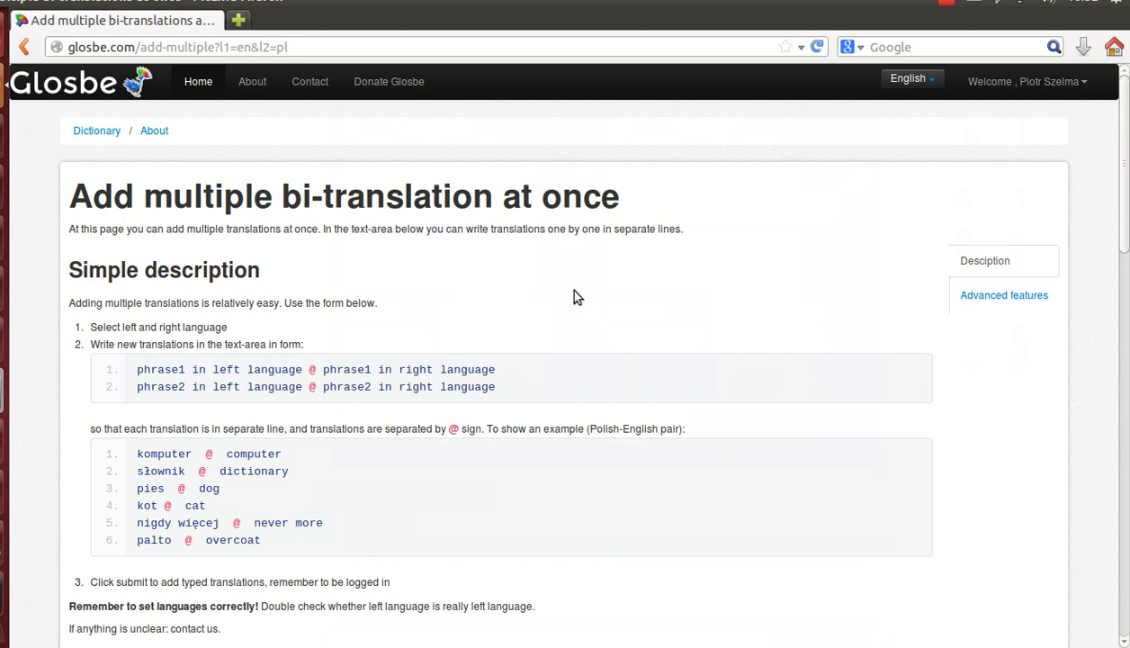
mouse_move(557, 286)
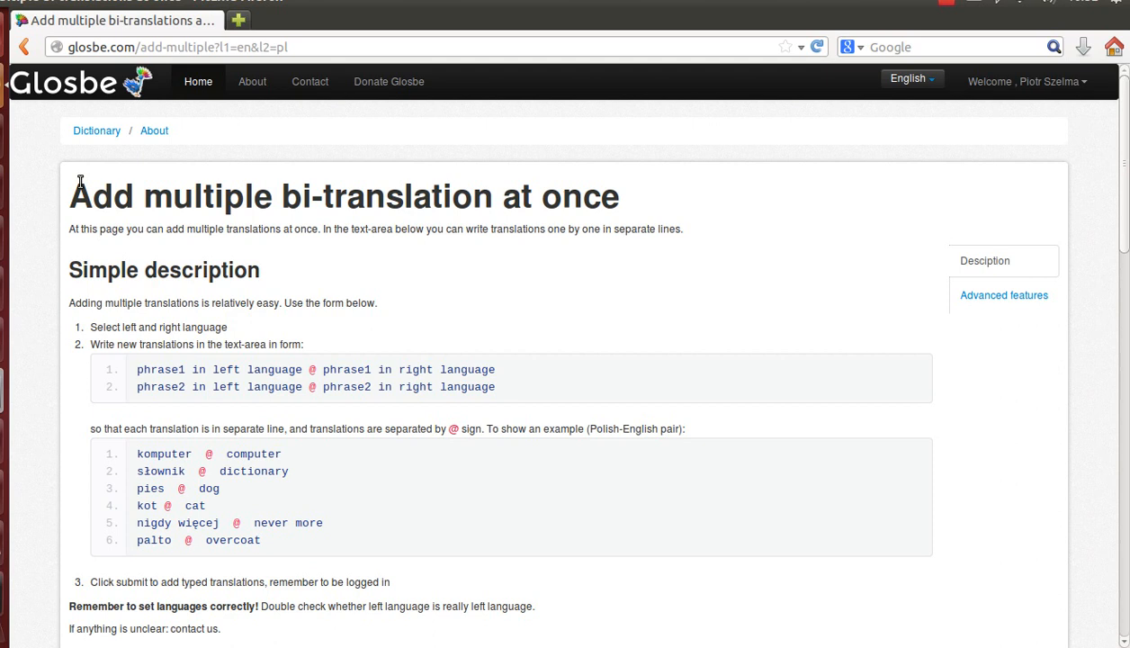
mouse_move(189, 253)
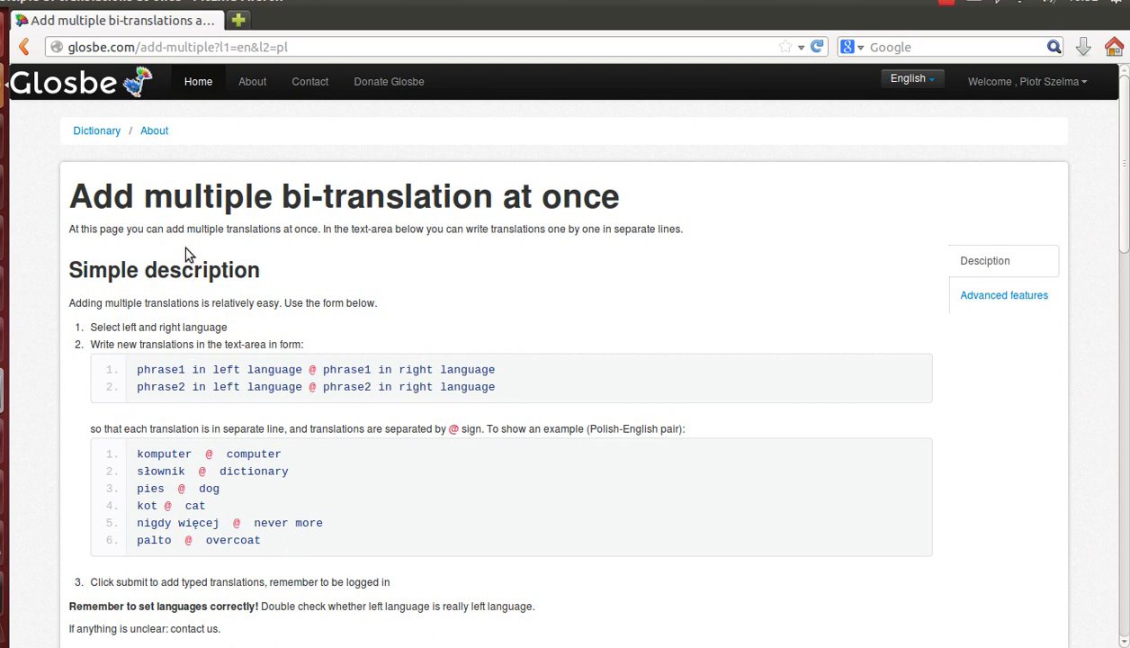
scroll("down", 3)
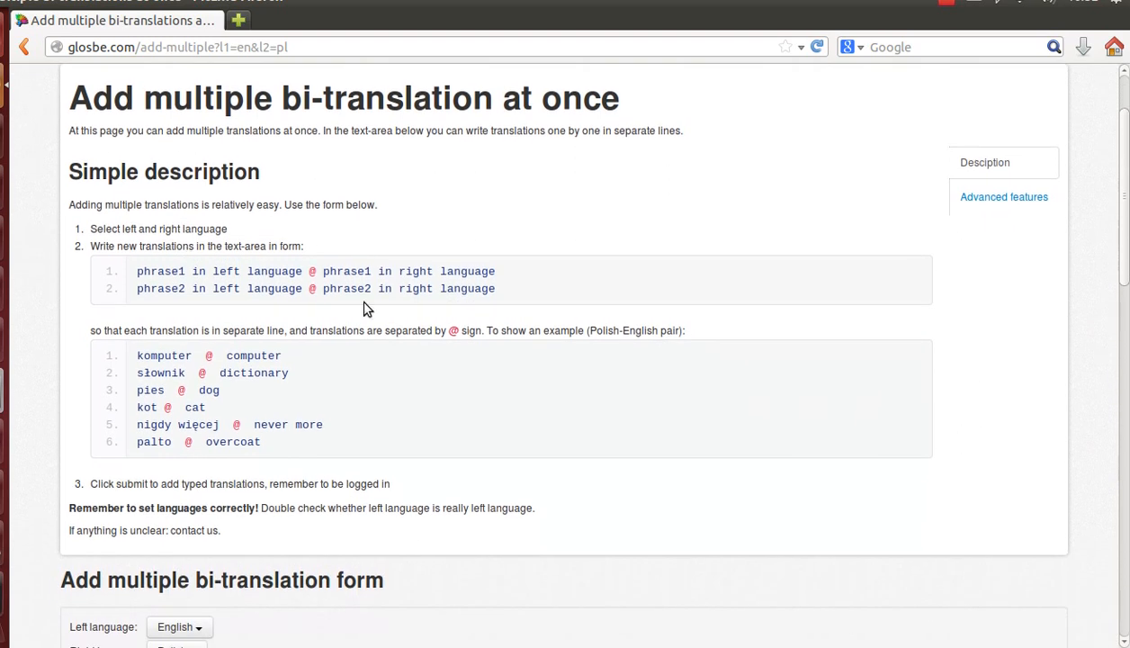
left_click(1004, 196)
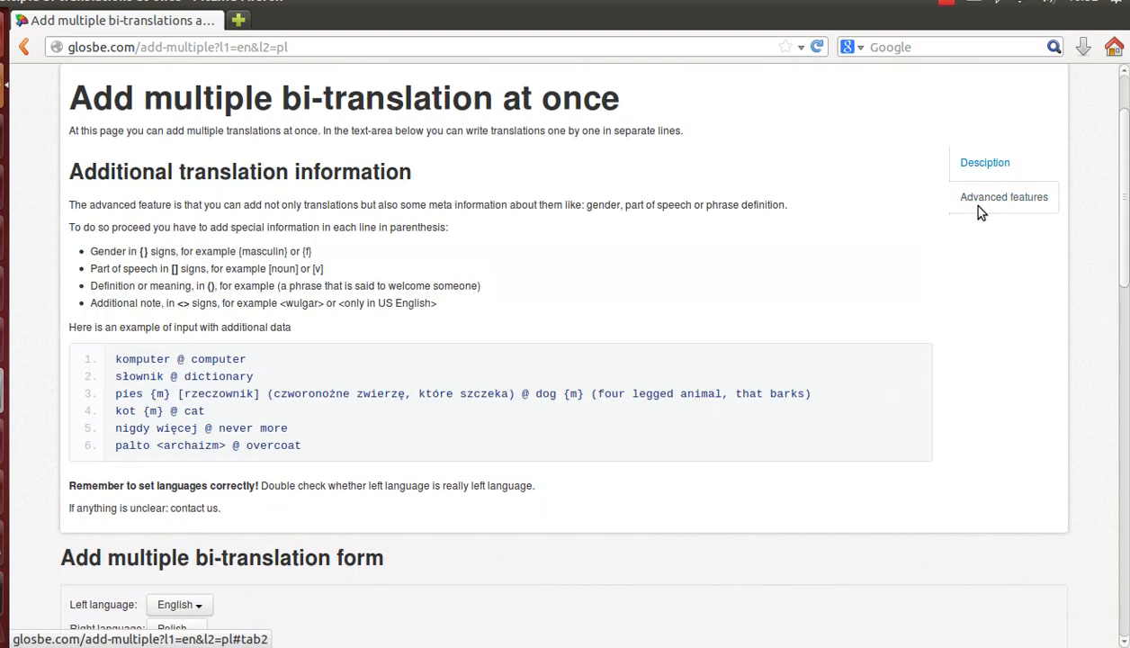
left_click(984, 162)
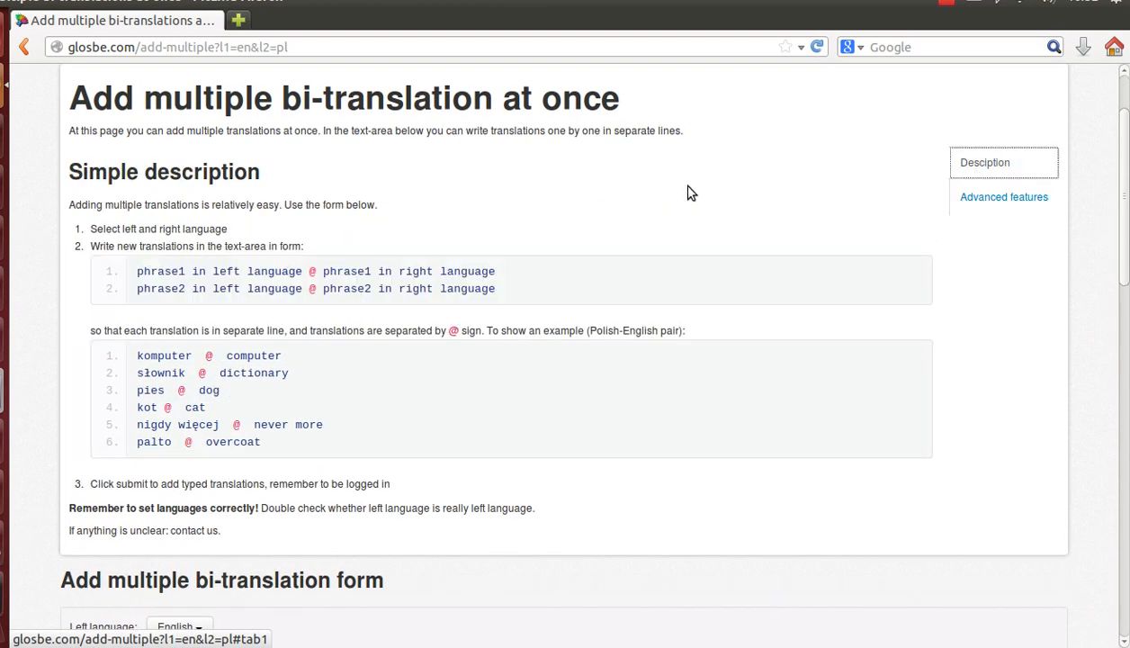
scroll("down", 3)
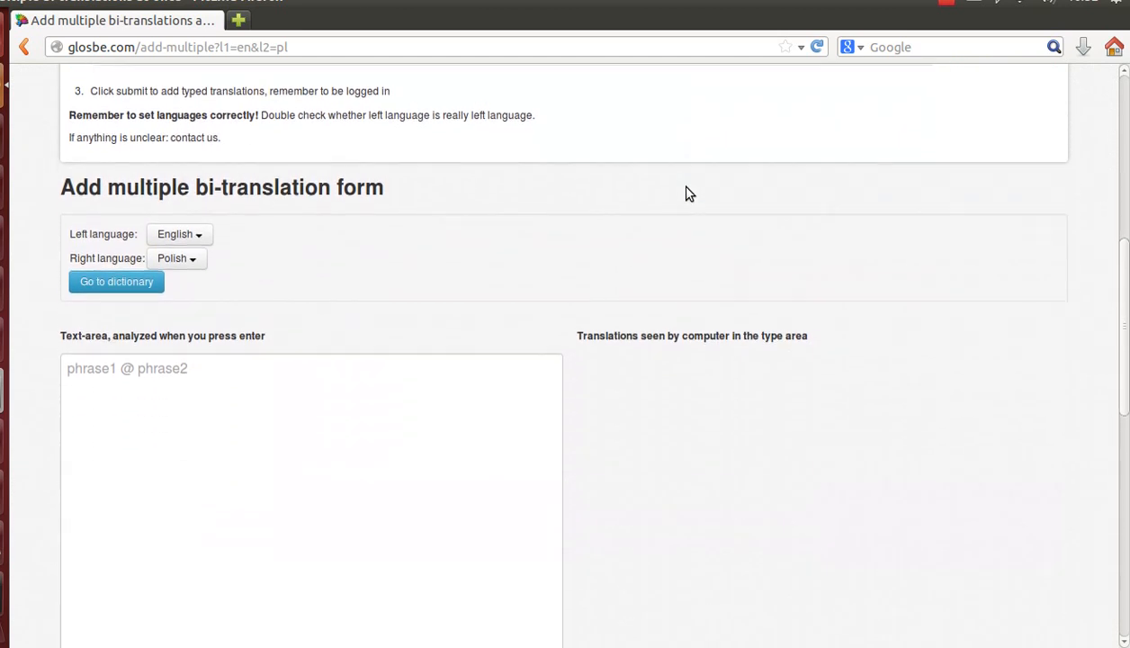
scroll("up", 3)
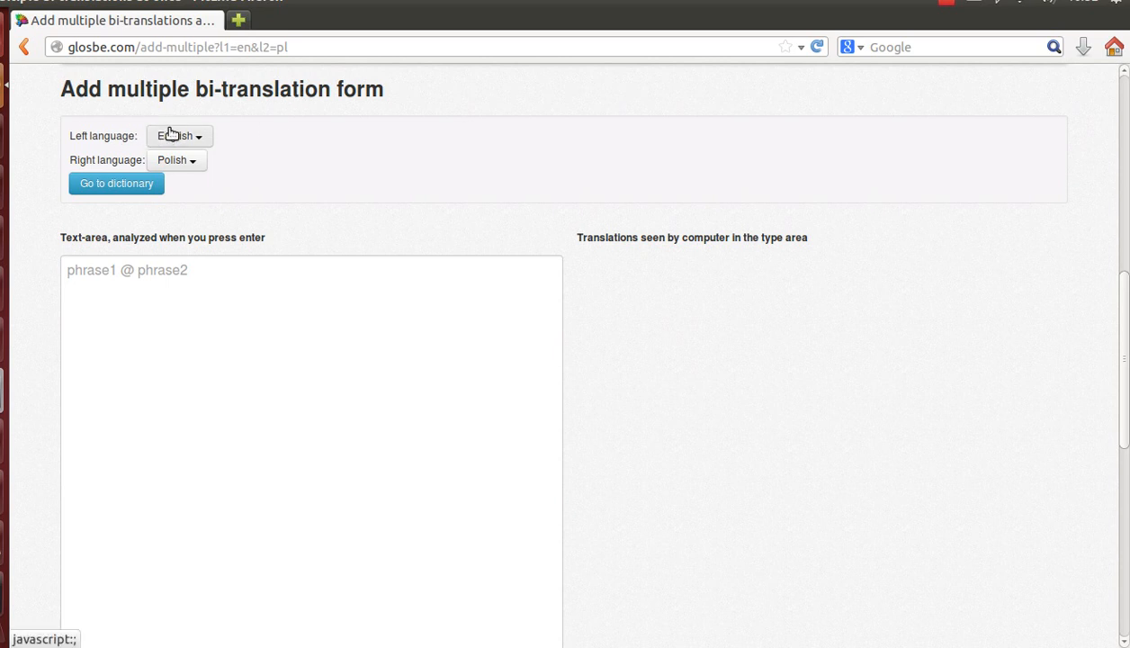
mouse_move(190, 159)
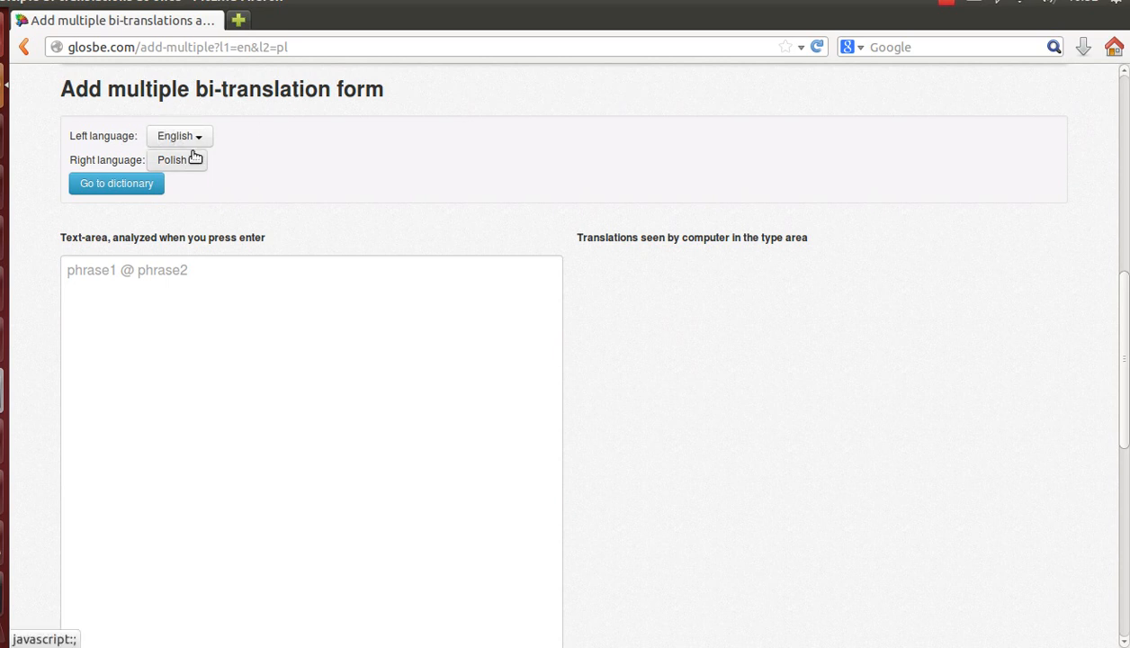
mouse_move(194, 165)
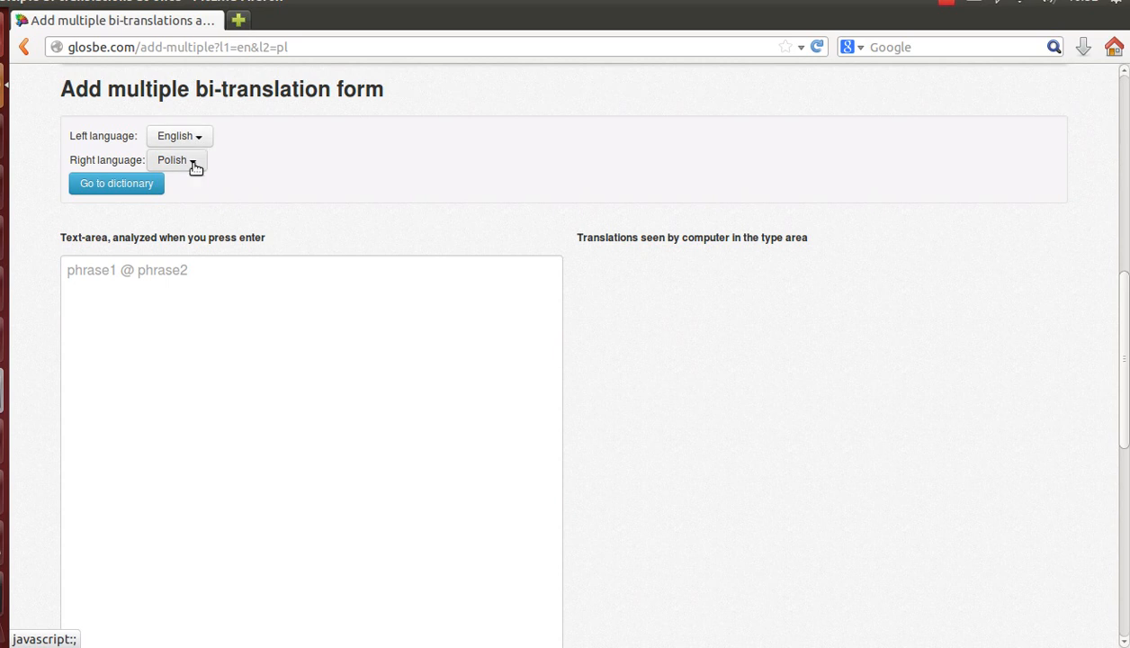
mouse_move(201, 304)
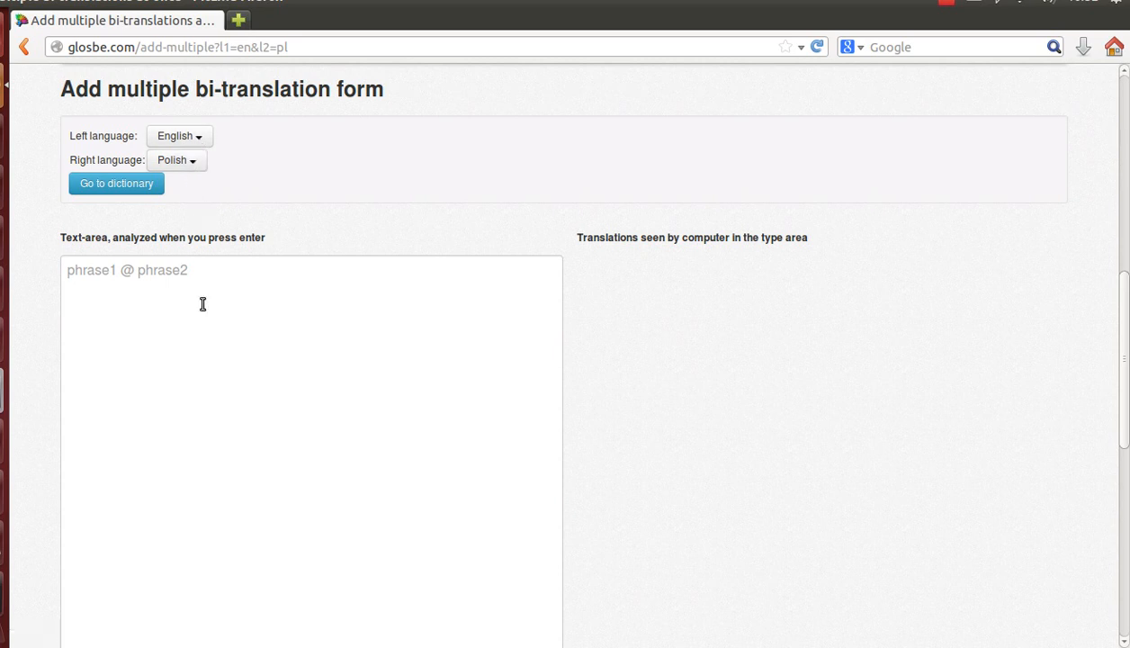
Enter the first line 'pack horse @ koń juczny' in the translations text area
left_click(205, 302)
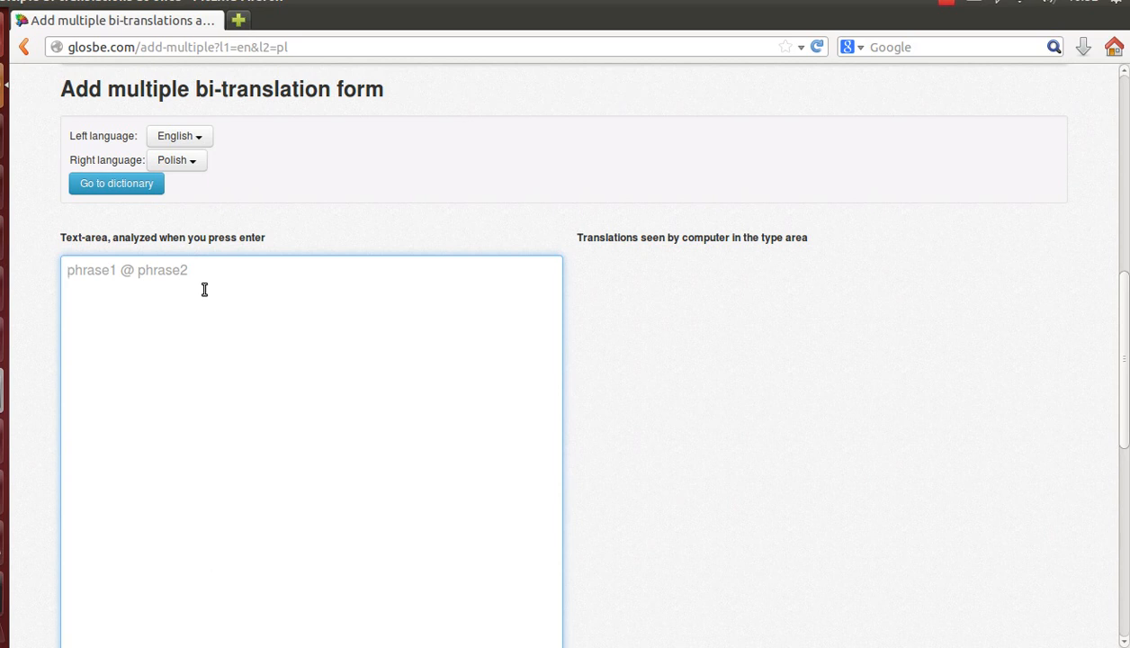
mouse_move(165, 93)
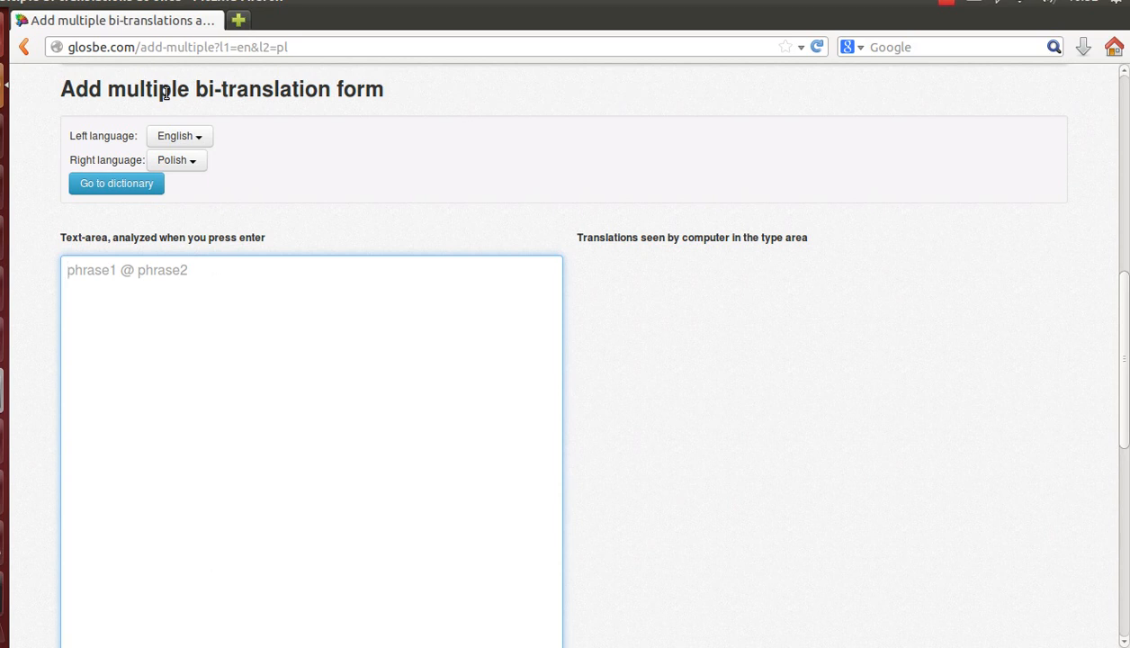
mouse_move(301, 329)
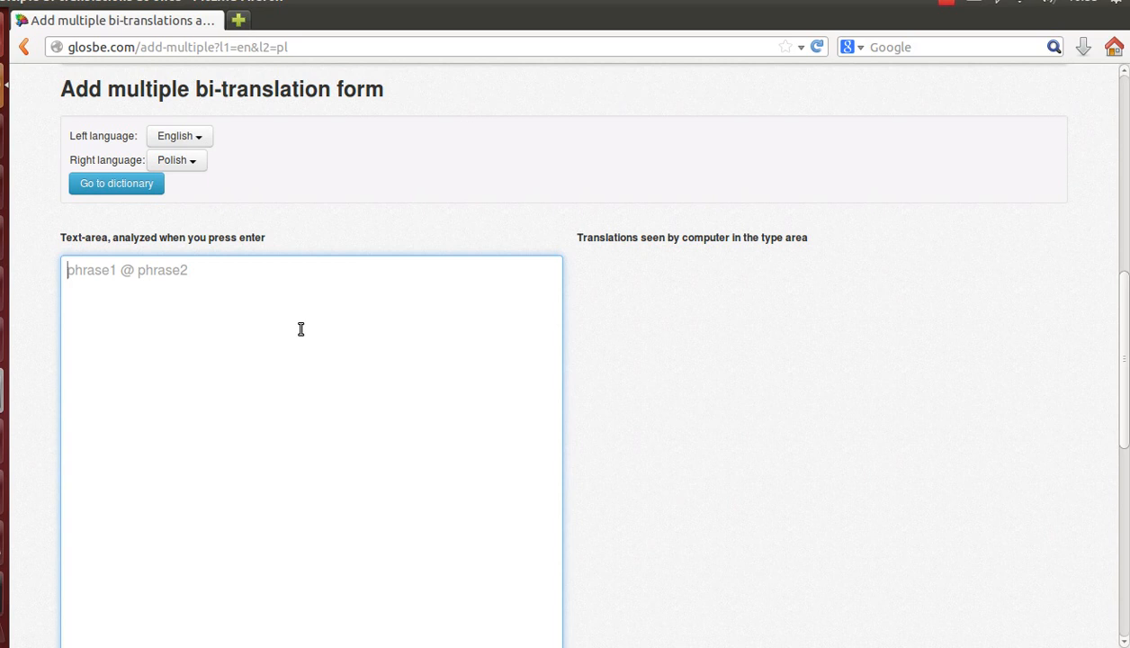
type("pack ho")
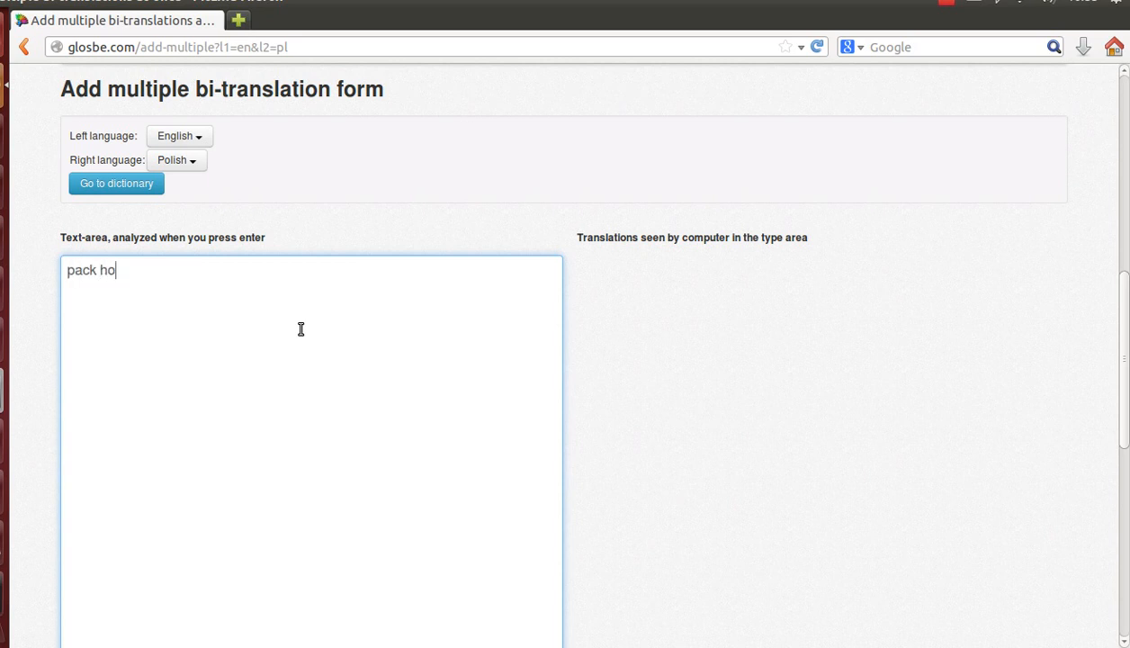
type("rse @")
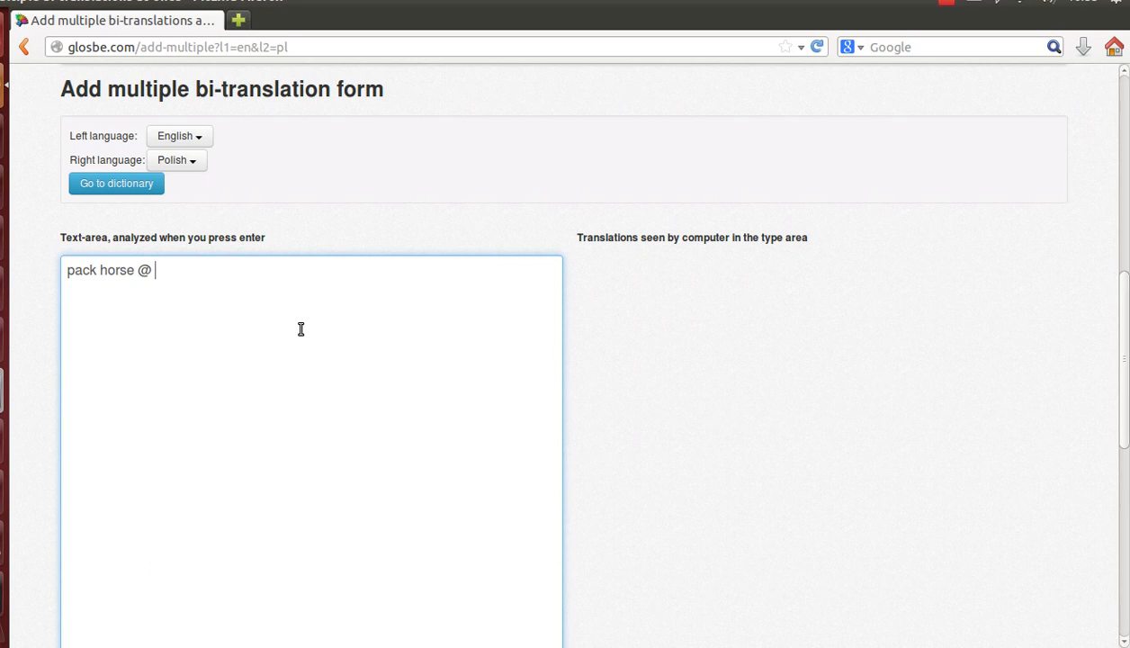
type("koń")
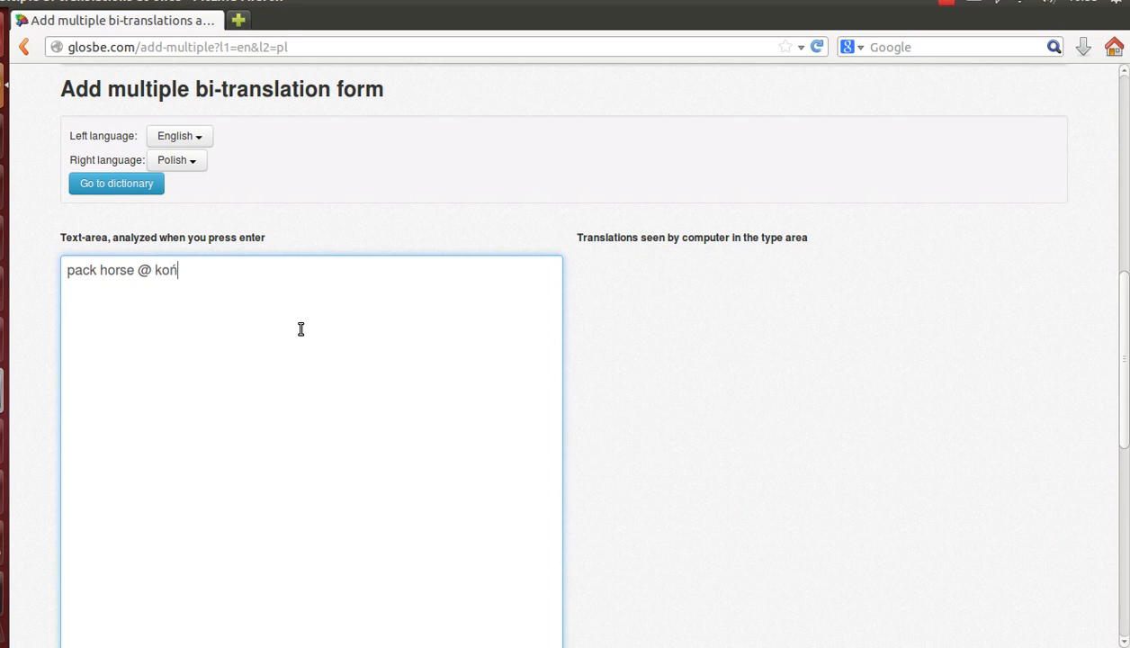
key("Return")
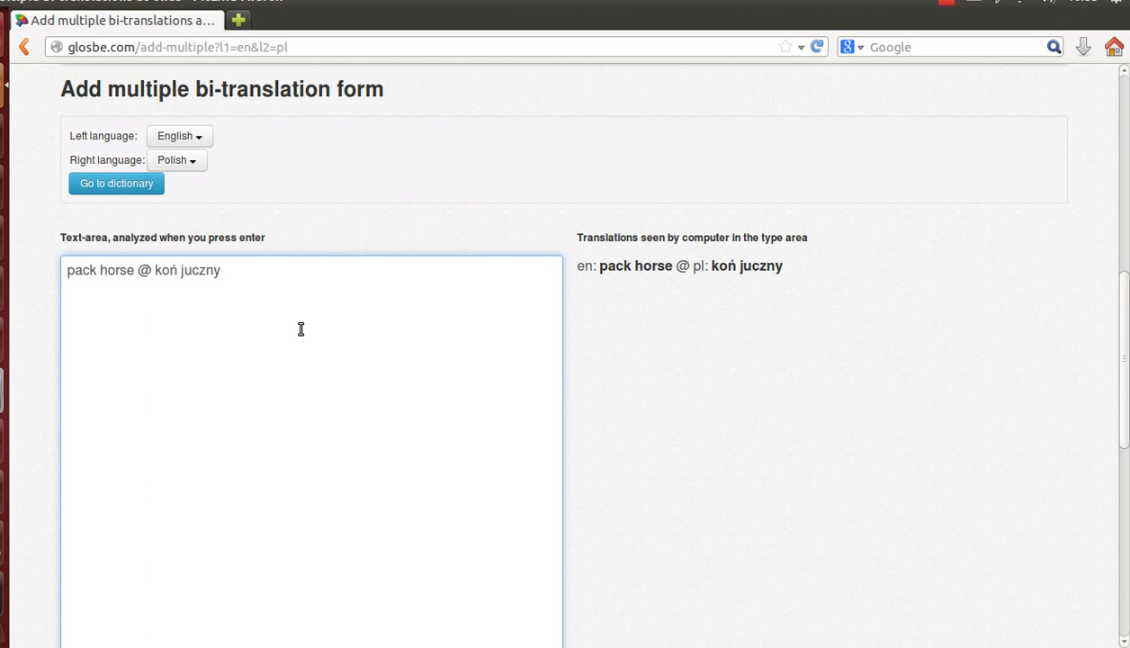
Add a second line 'paddle wheel @ koło łopatkowe' so both pairs are recognised
type("paddl")
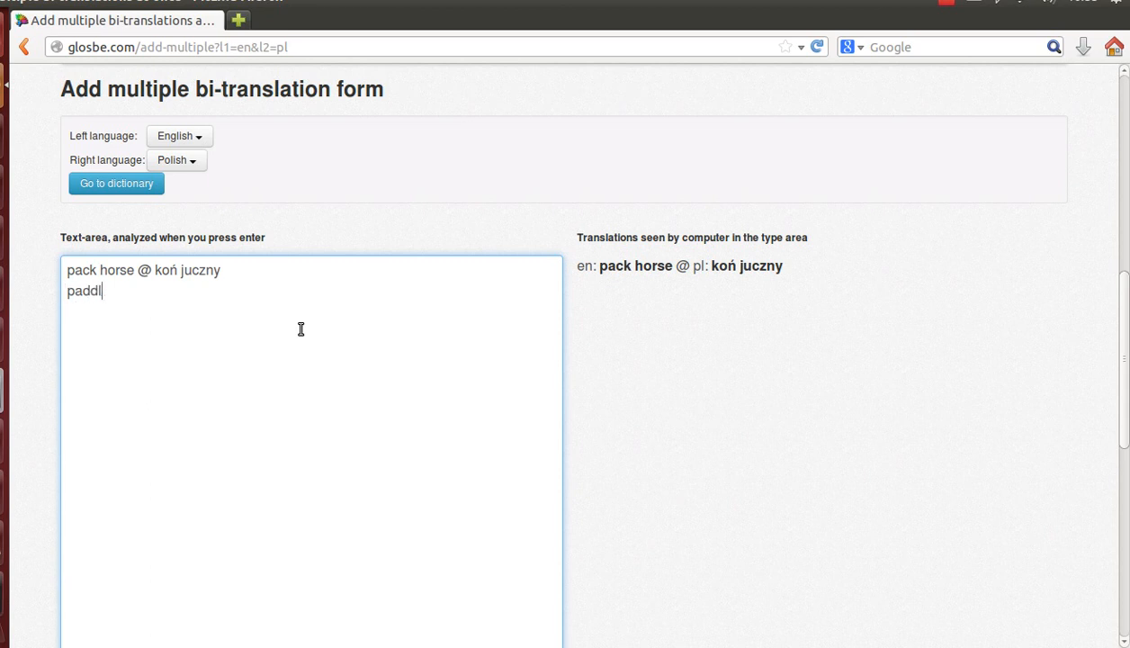
type("e wh")
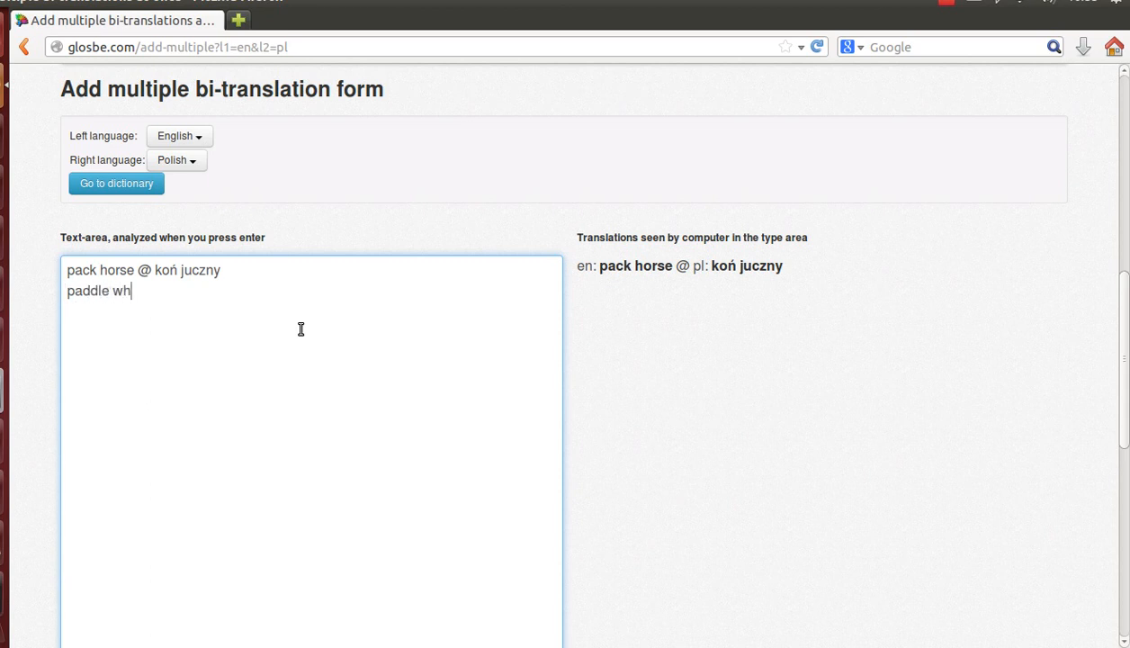
type("eel")
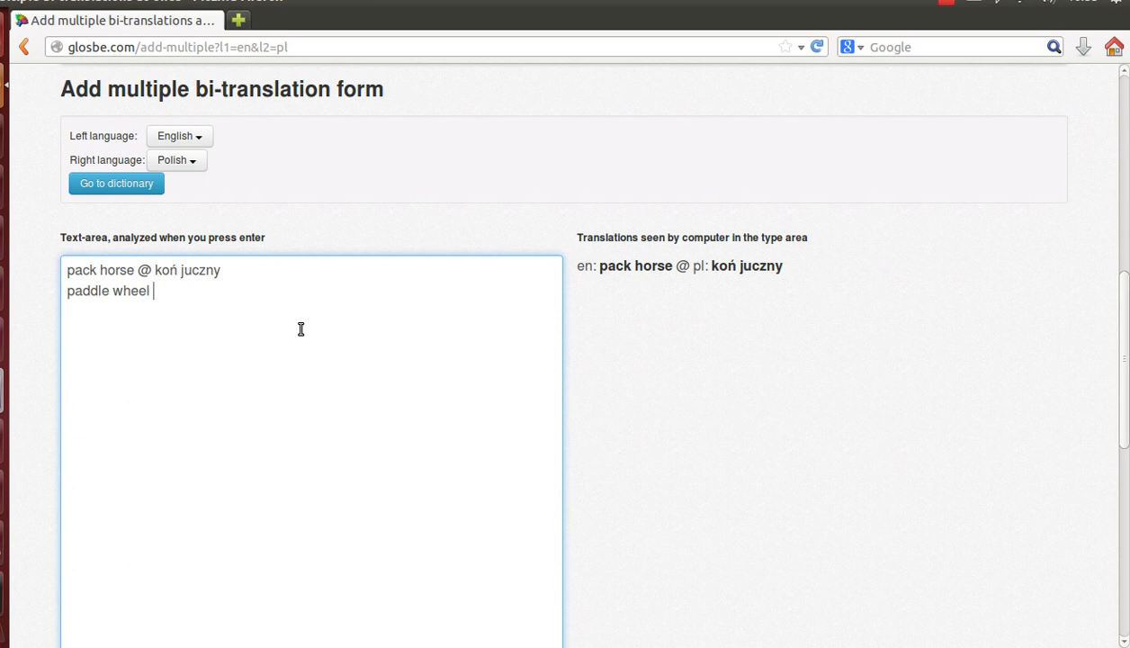
type("@ koło łopatkowe")
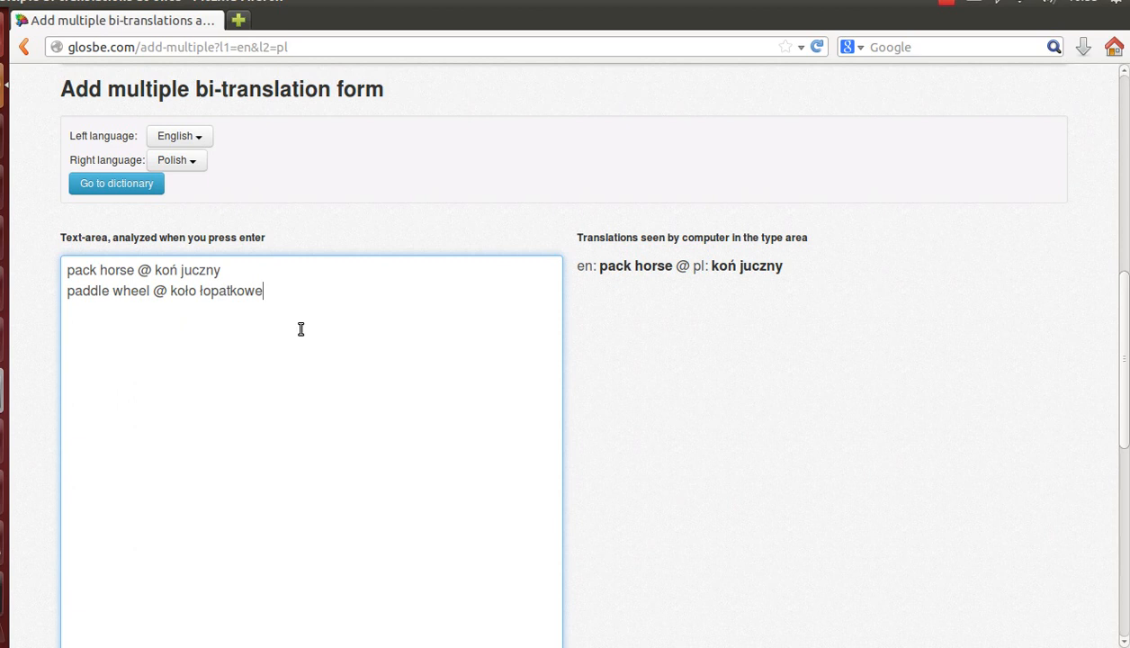
key("Return")
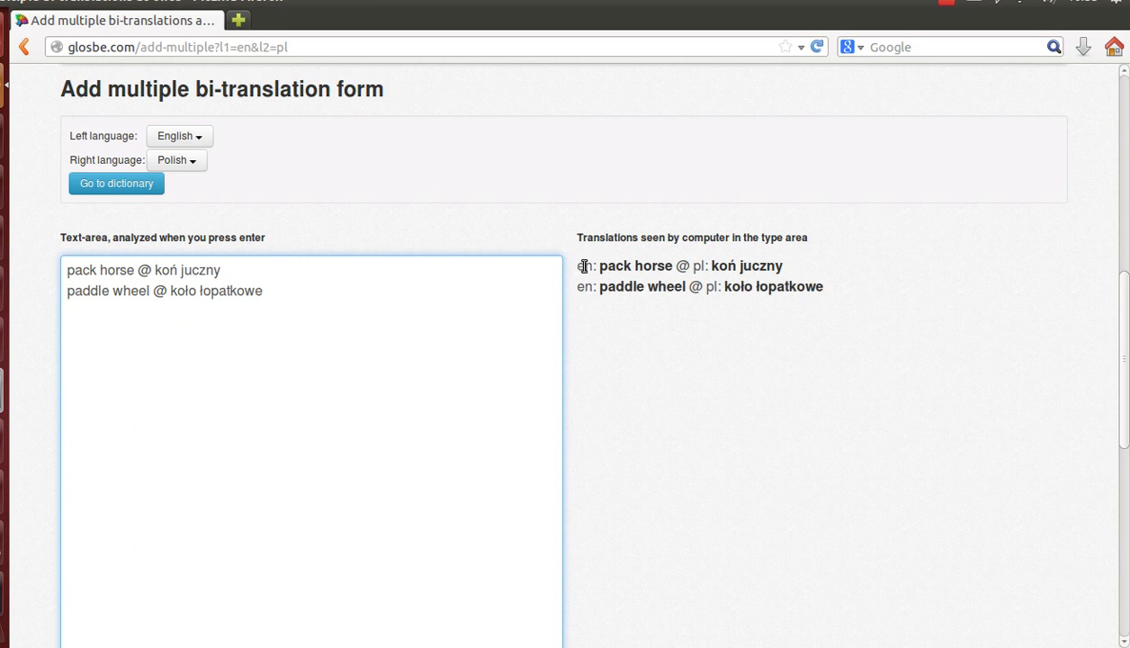
key("Return")
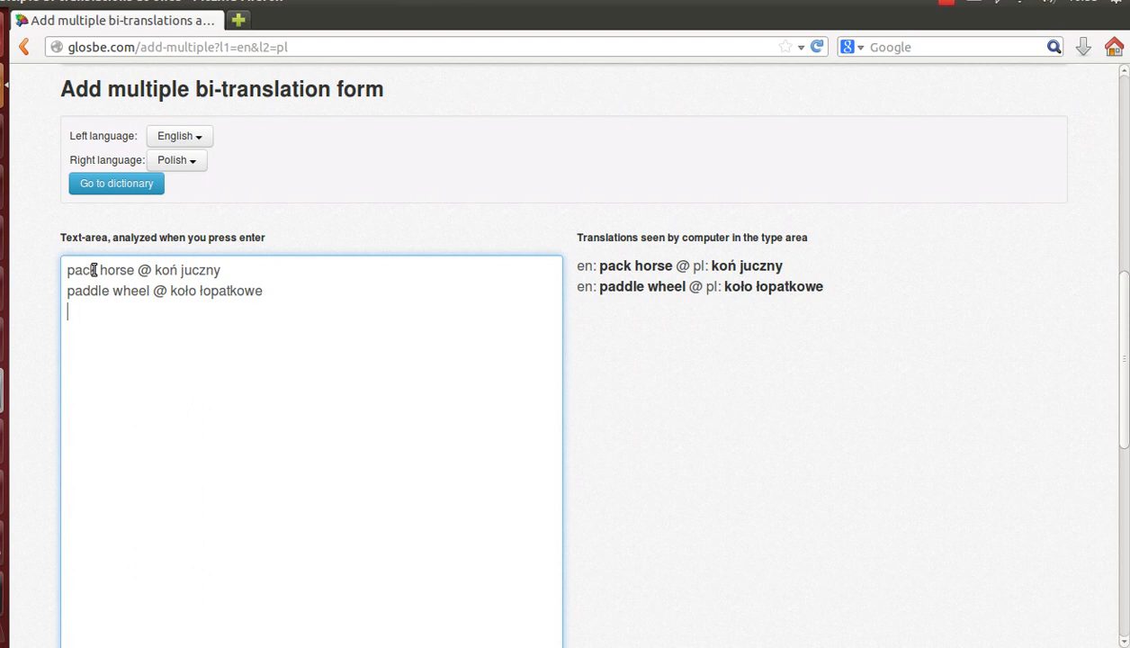
mouse_move(577, 273)
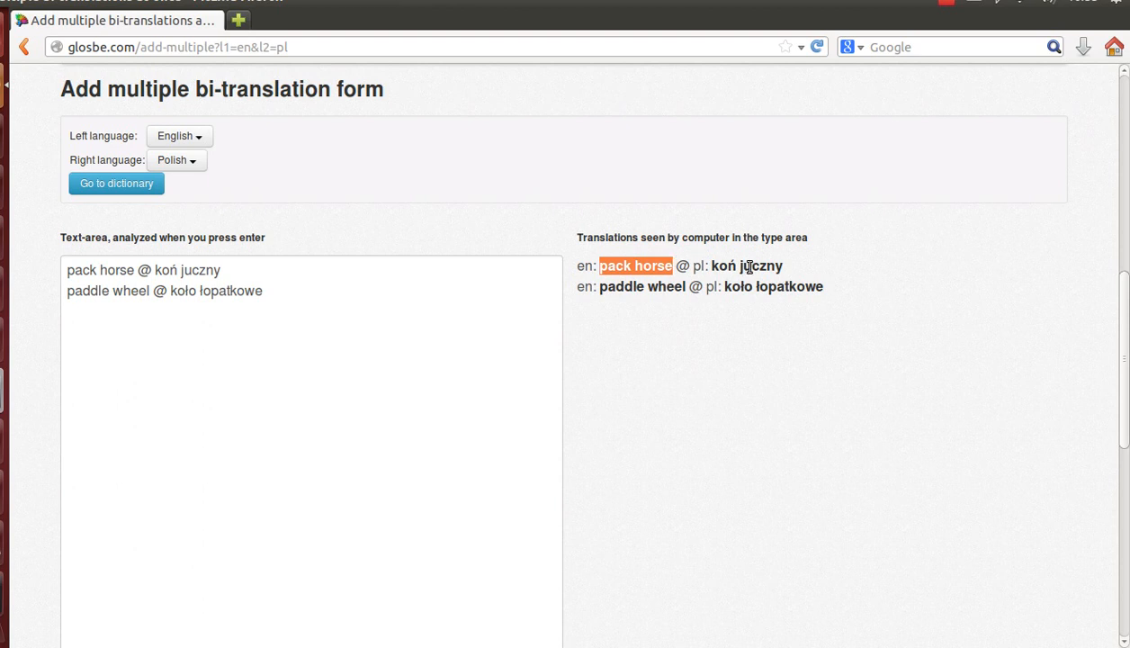
mouse_move(658, 302)
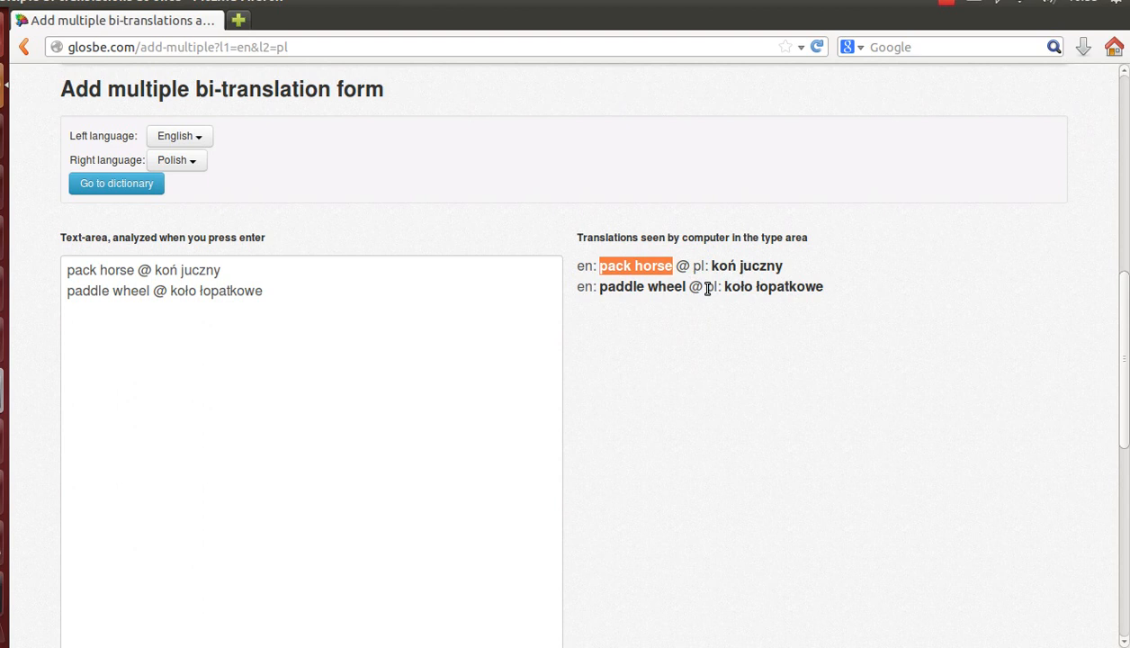
Submit the two English–Polish pairs and accept the confirmation warning
scroll("down", 3)
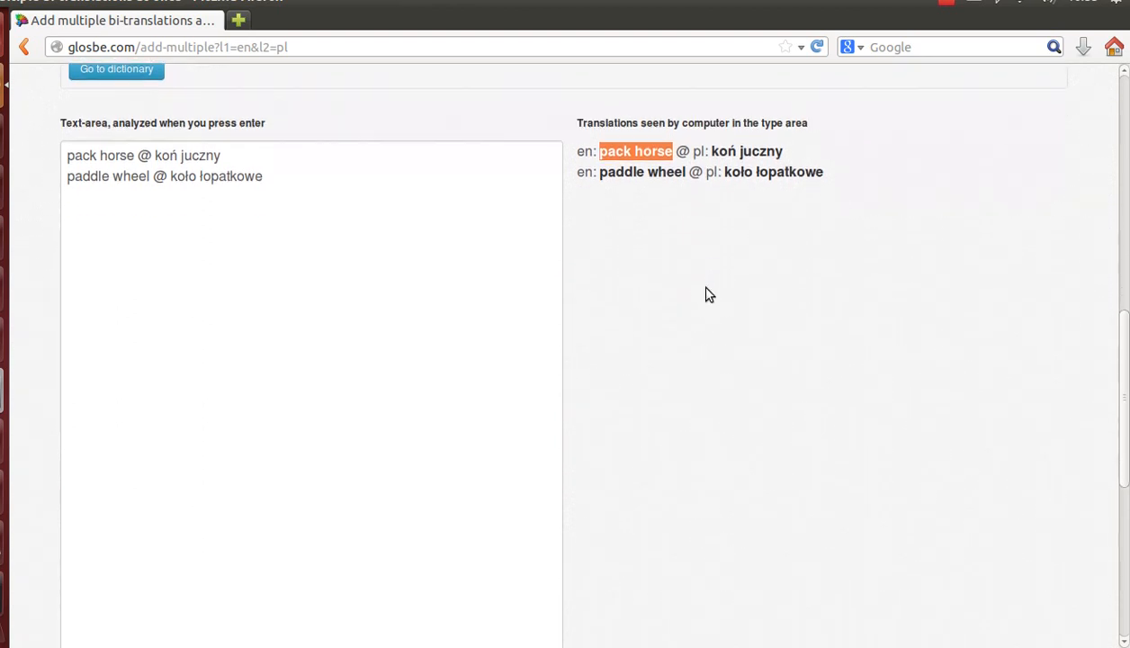
scroll("down", 3)
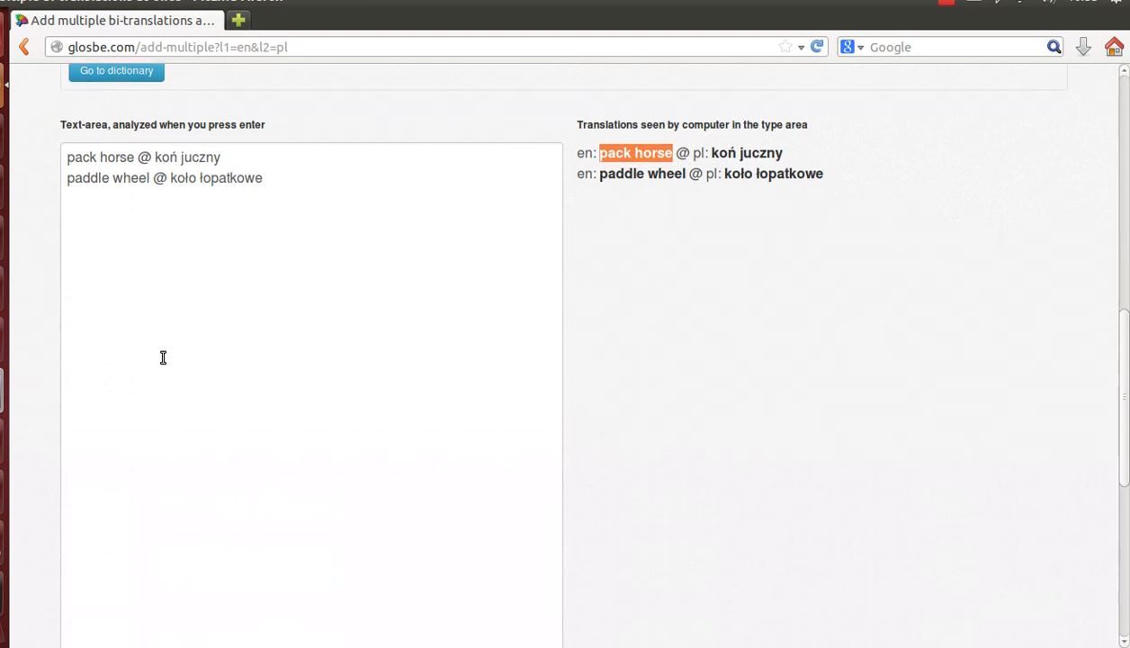
scroll("down", 3)
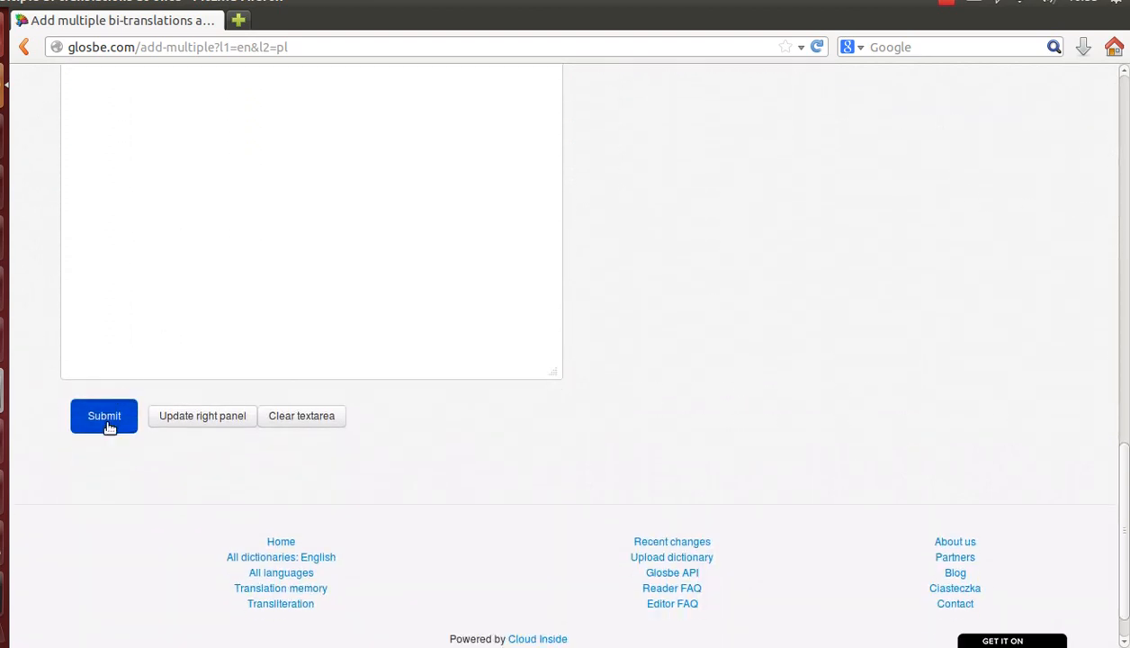
left_click(103, 414)
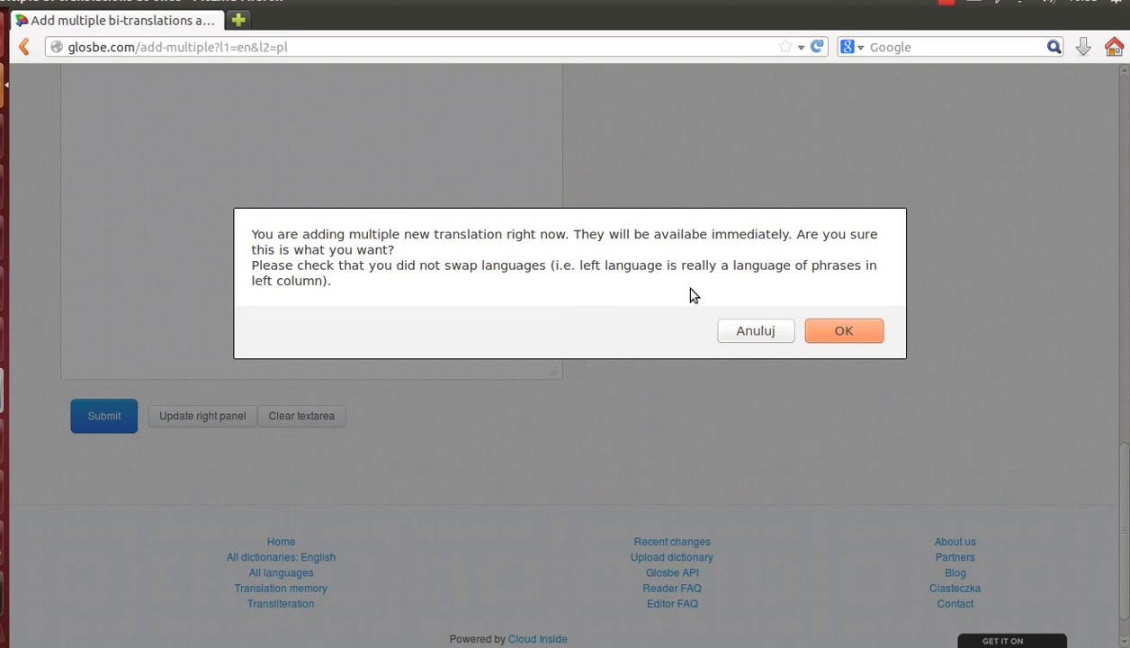
mouse_move(822, 316)
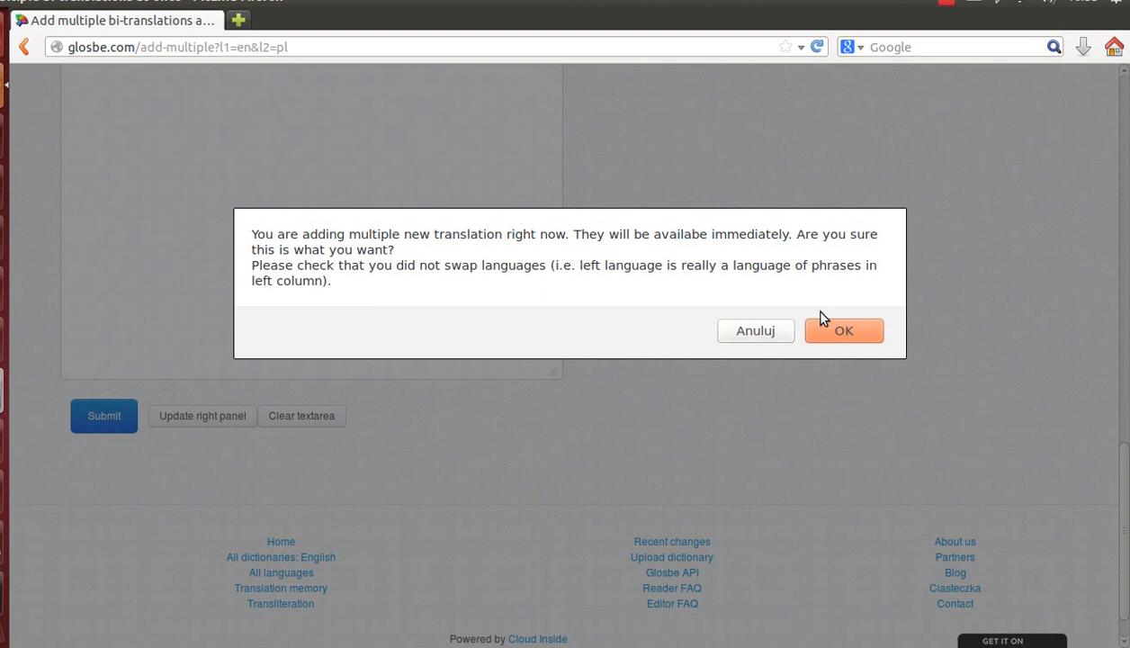
mouse_move(708, 237)
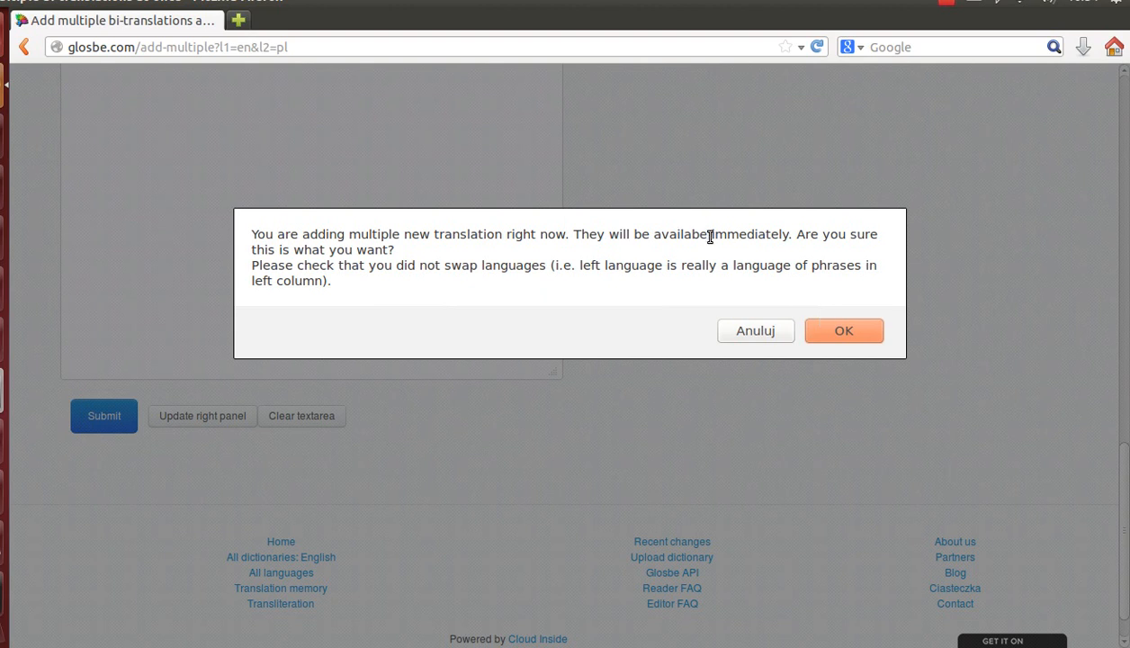
mouse_move(381, 259)
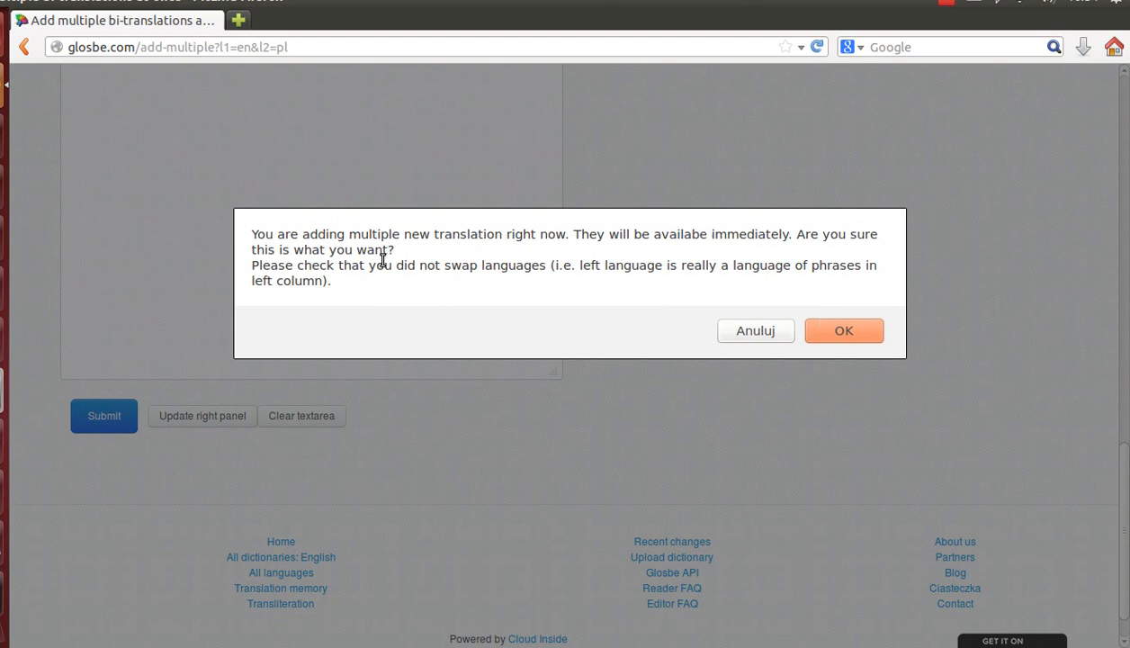
mouse_move(493, 266)
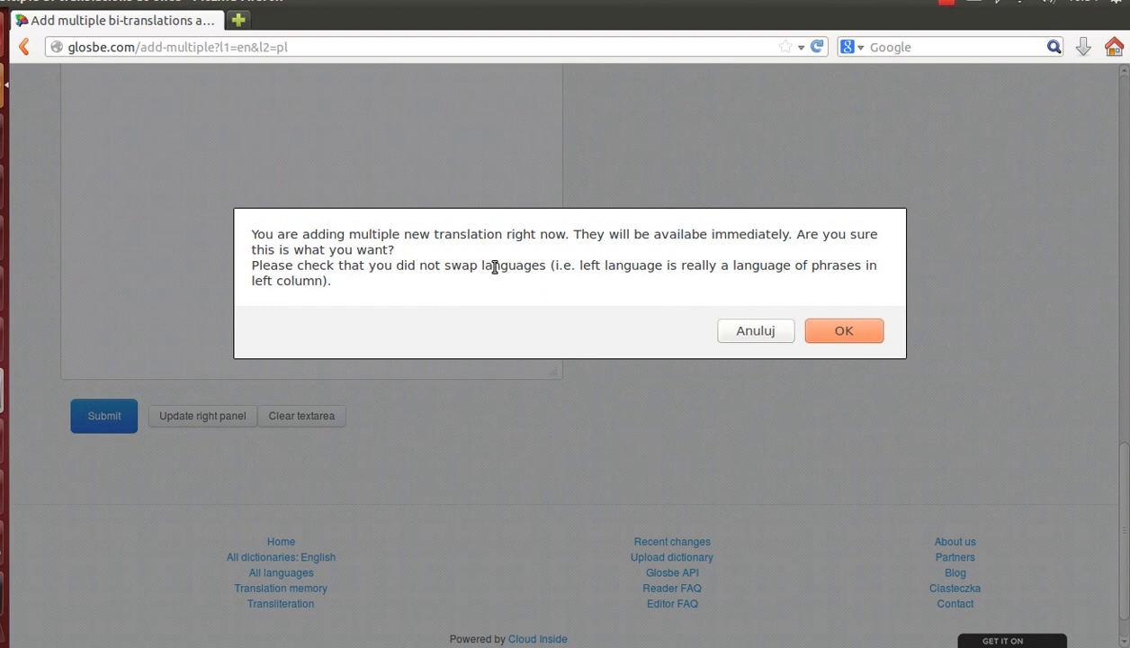
mouse_move(555, 266)
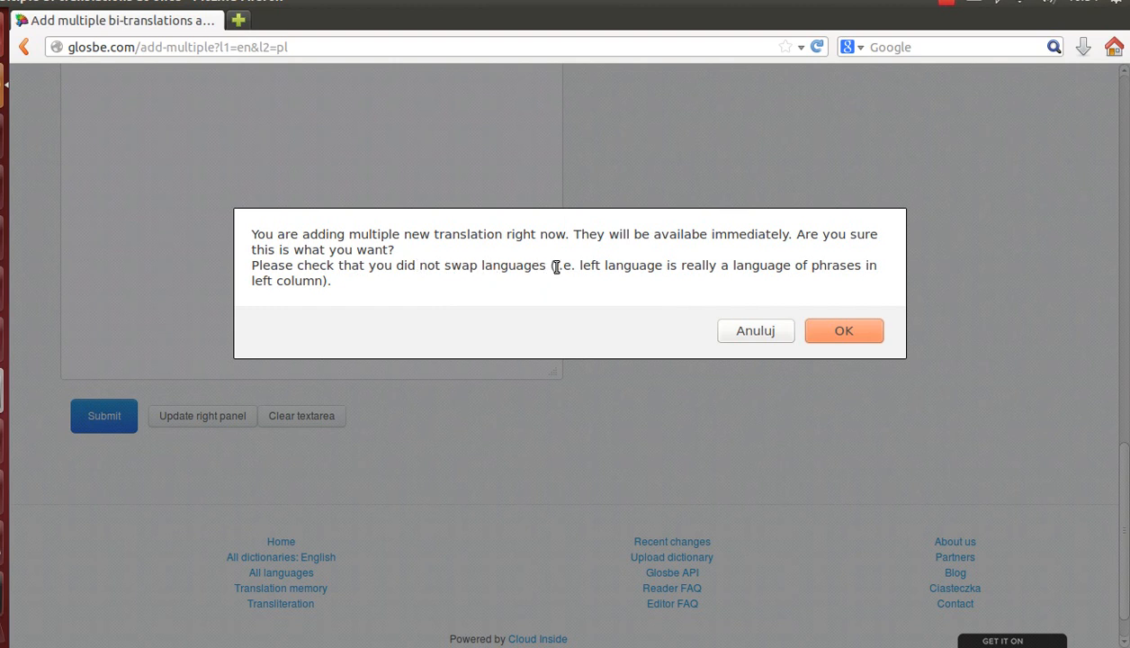
mouse_move(867, 335)
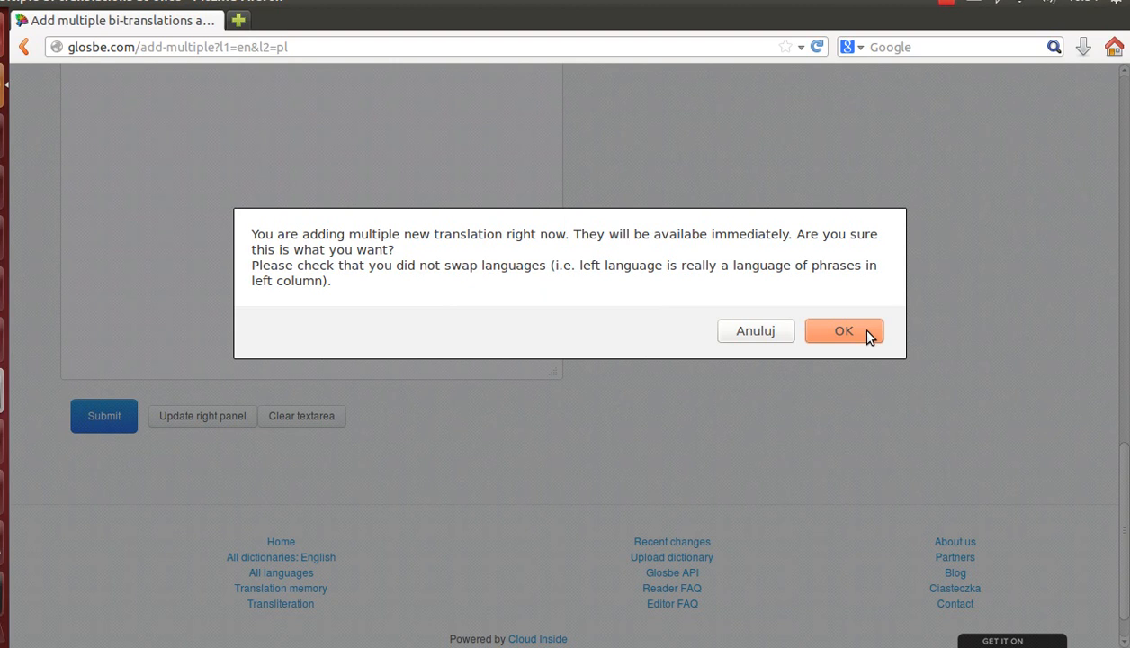
left_click(841, 331)
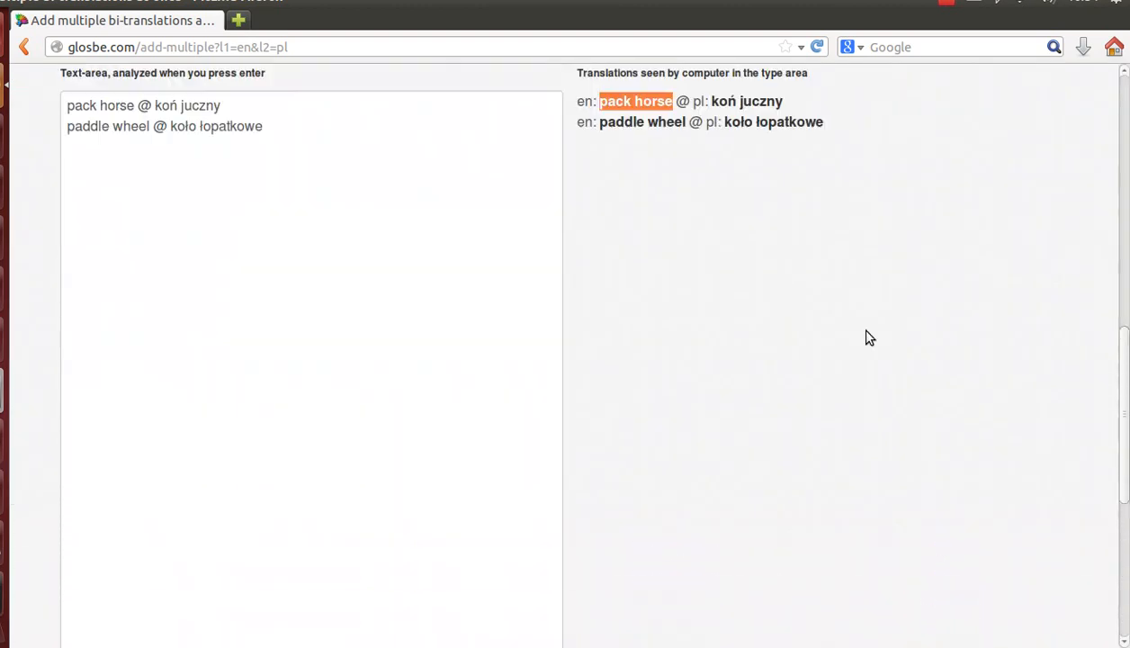
Acknowledge the 'Translations have been added' message with OK and return to the page top
scroll("up", 3)
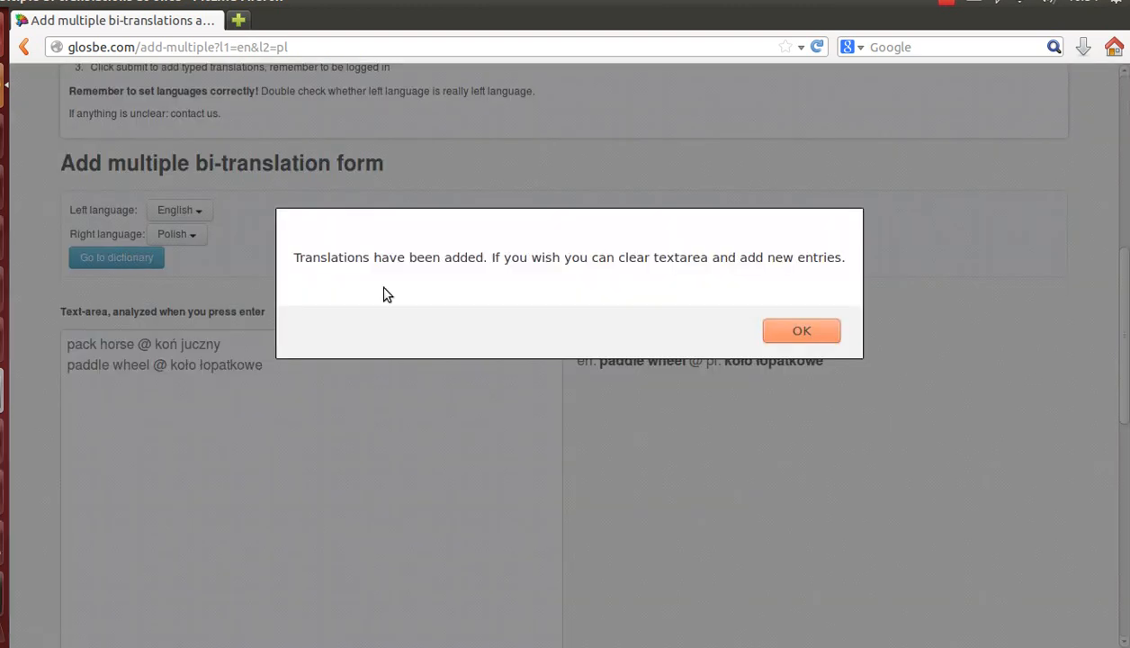
mouse_move(654, 259)
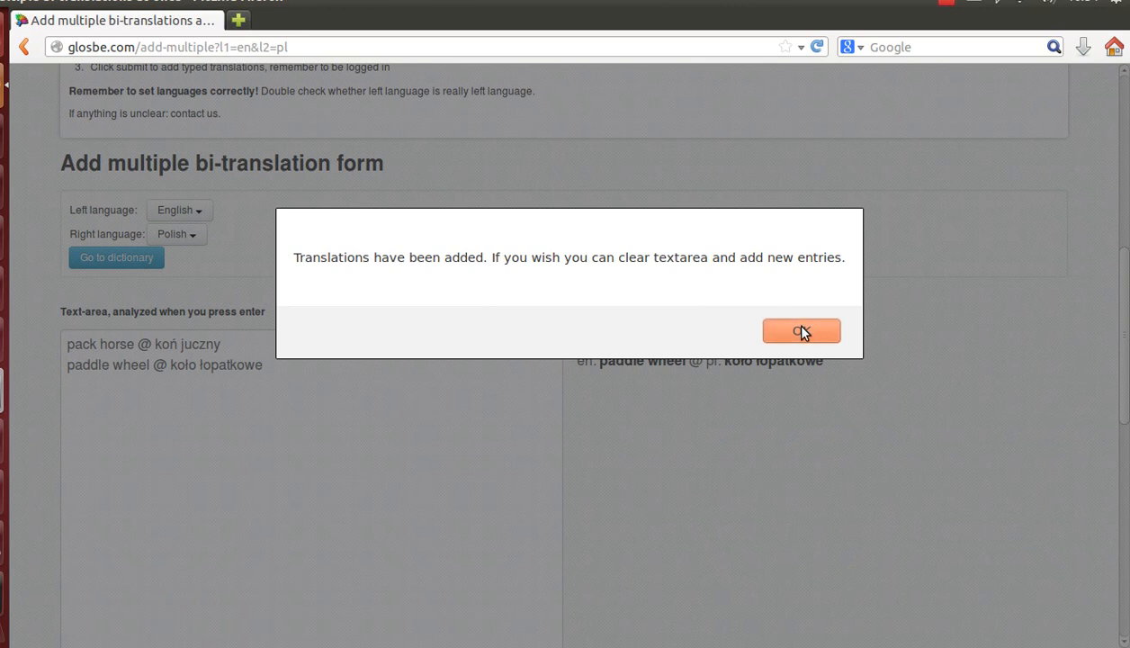
left_click(800, 331)
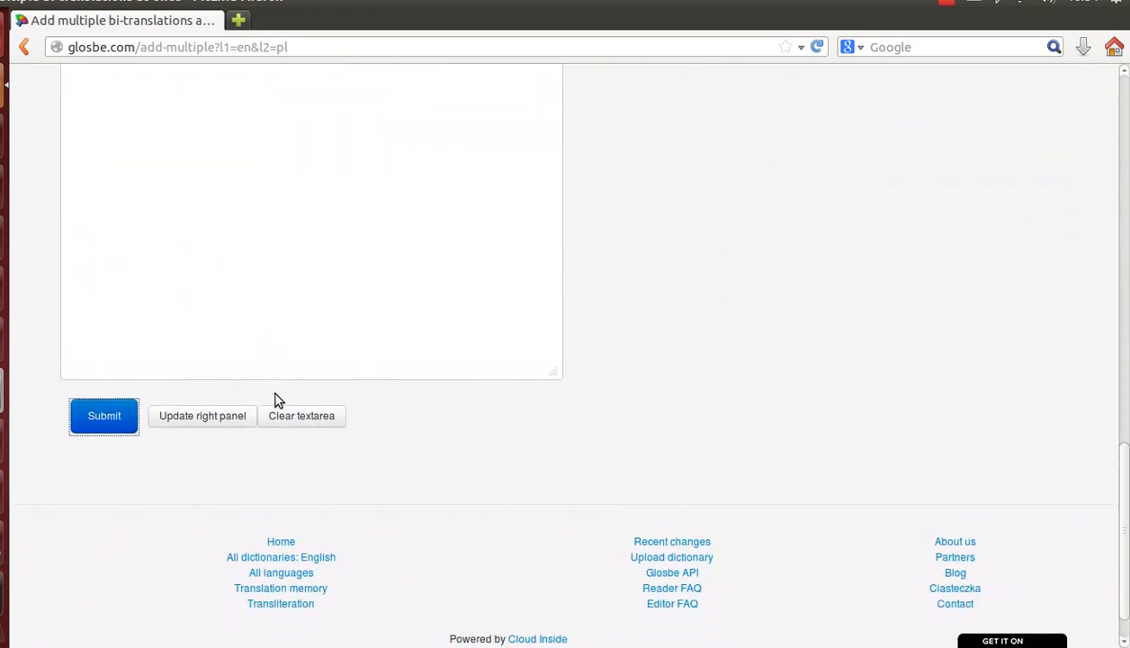
scroll("up", 3)
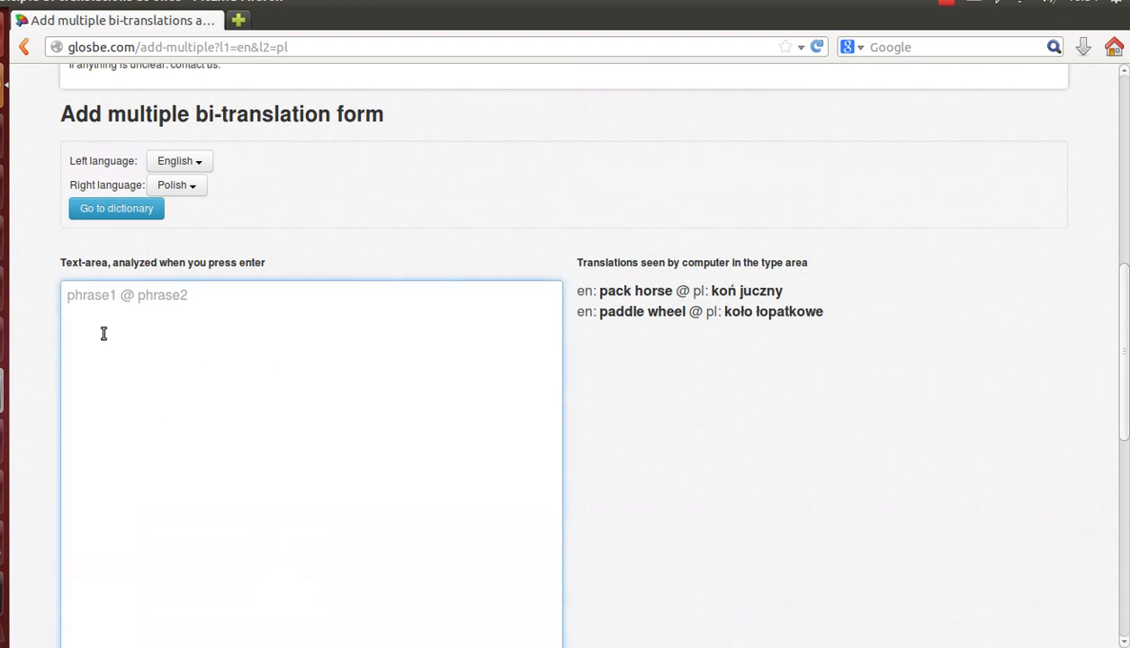
mouse_move(122, 156)
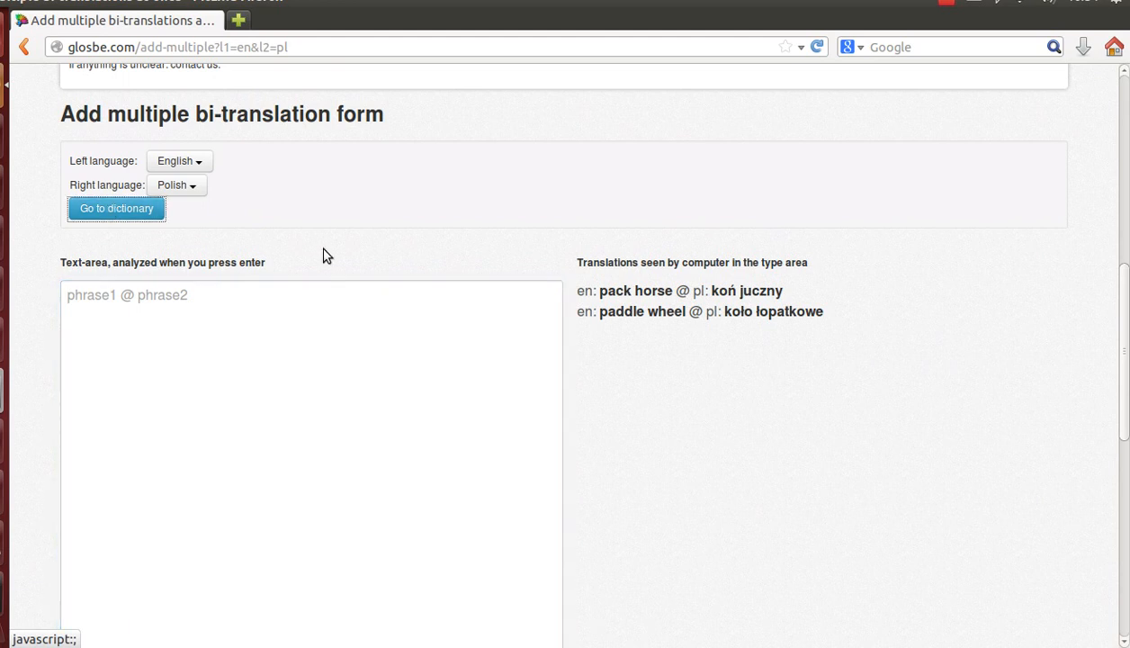
mouse_move(162, 237)
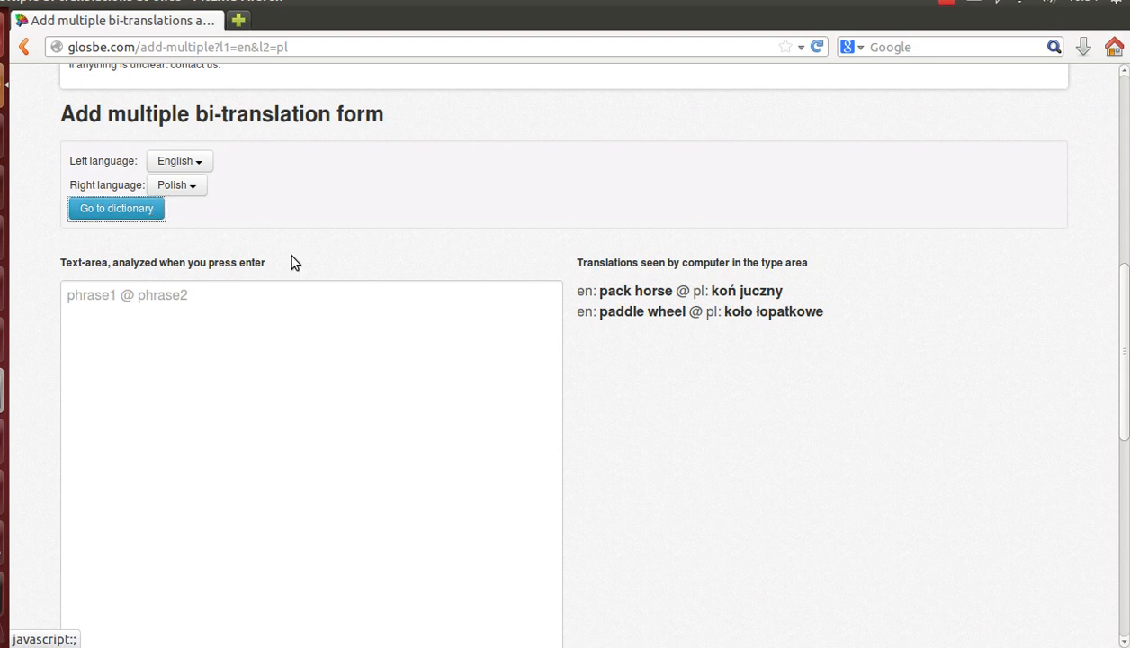
scroll("up", 3)
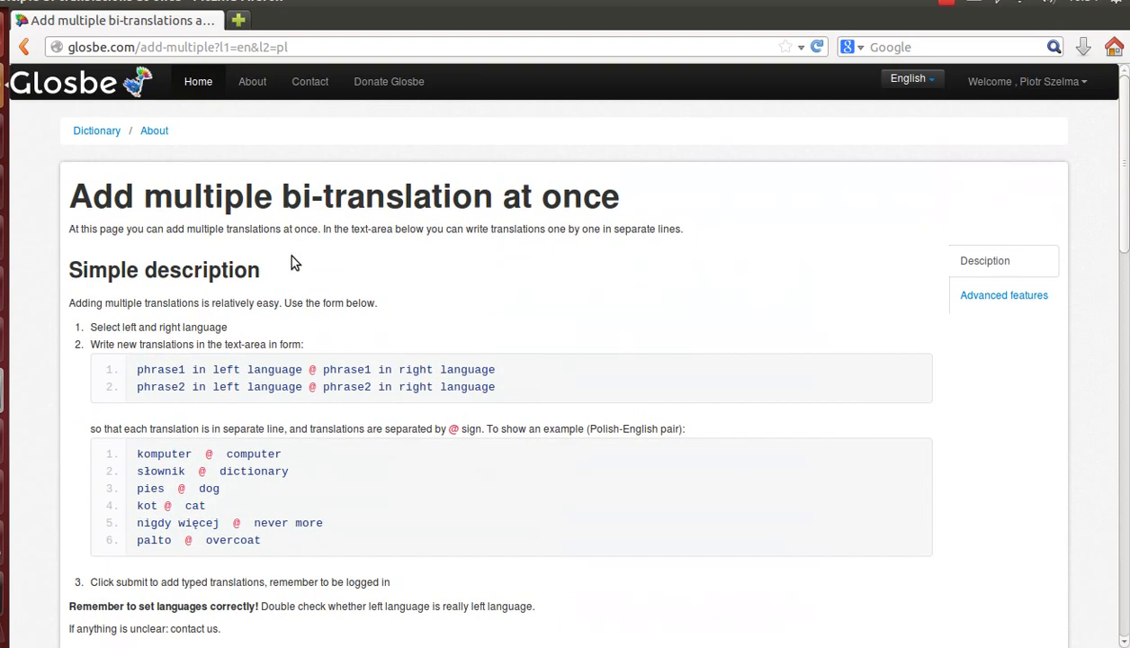
From Home, search 'pack horse' and find koń juczny under Translations into Polish
left_click(198, 81)
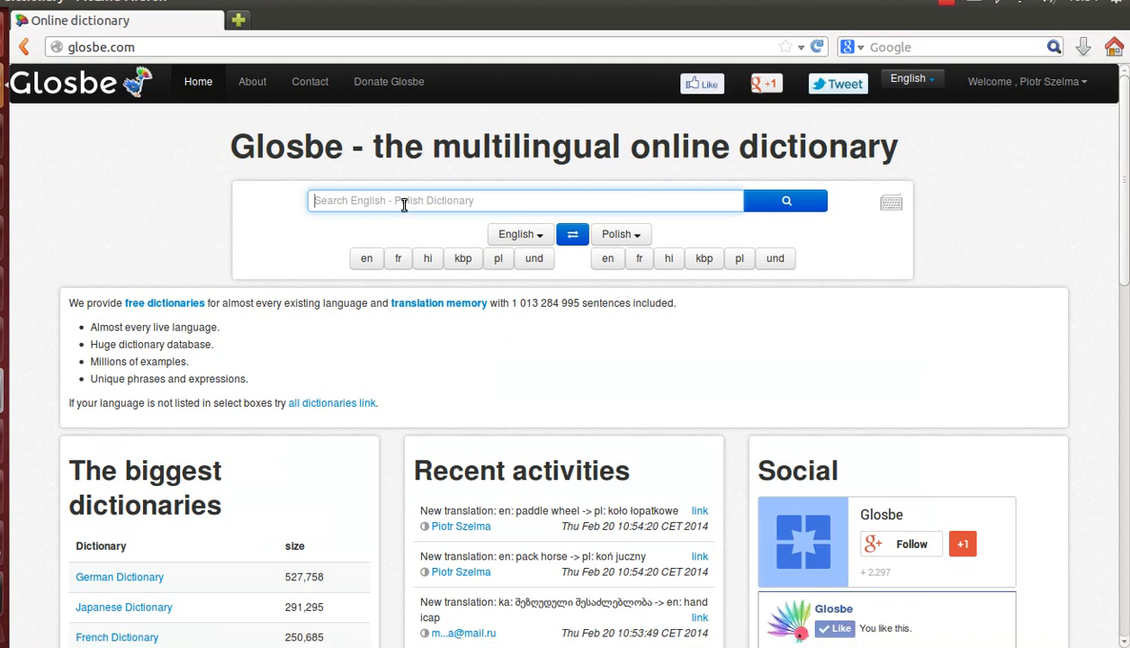
type("pack ho")
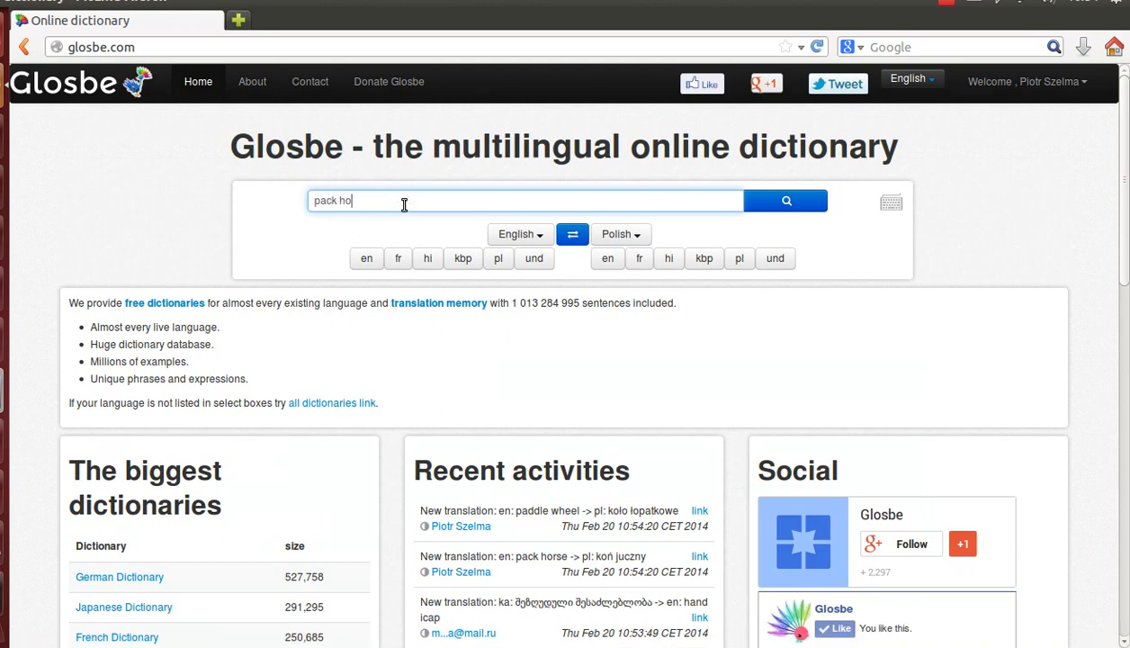
left_click(784, 199)
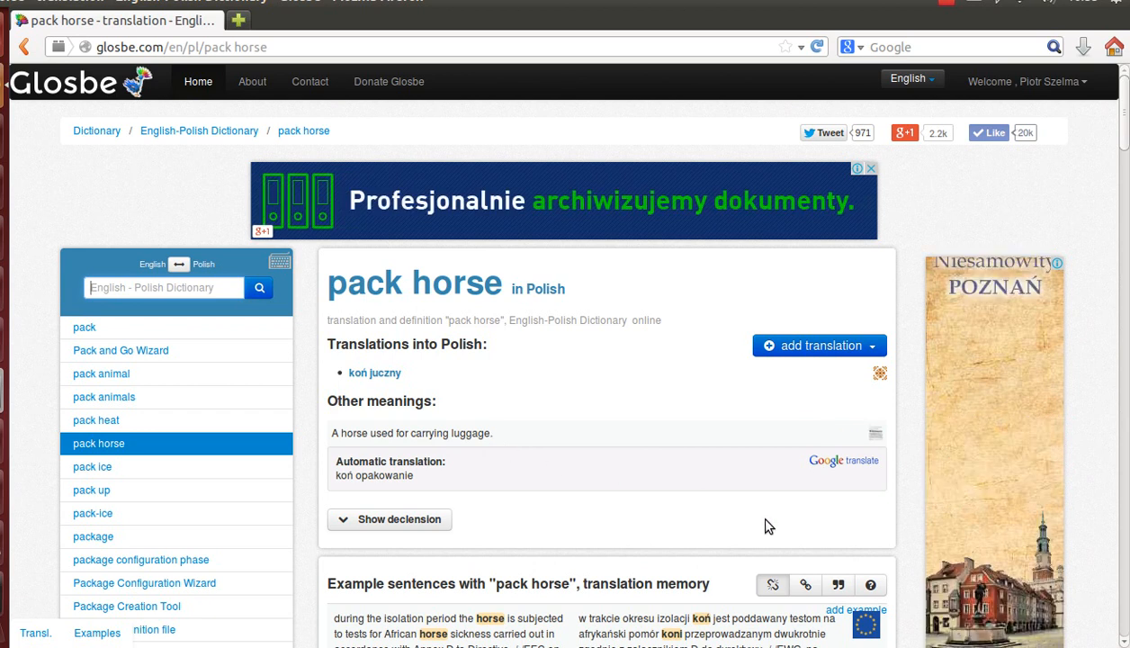
scroll("down", 3)
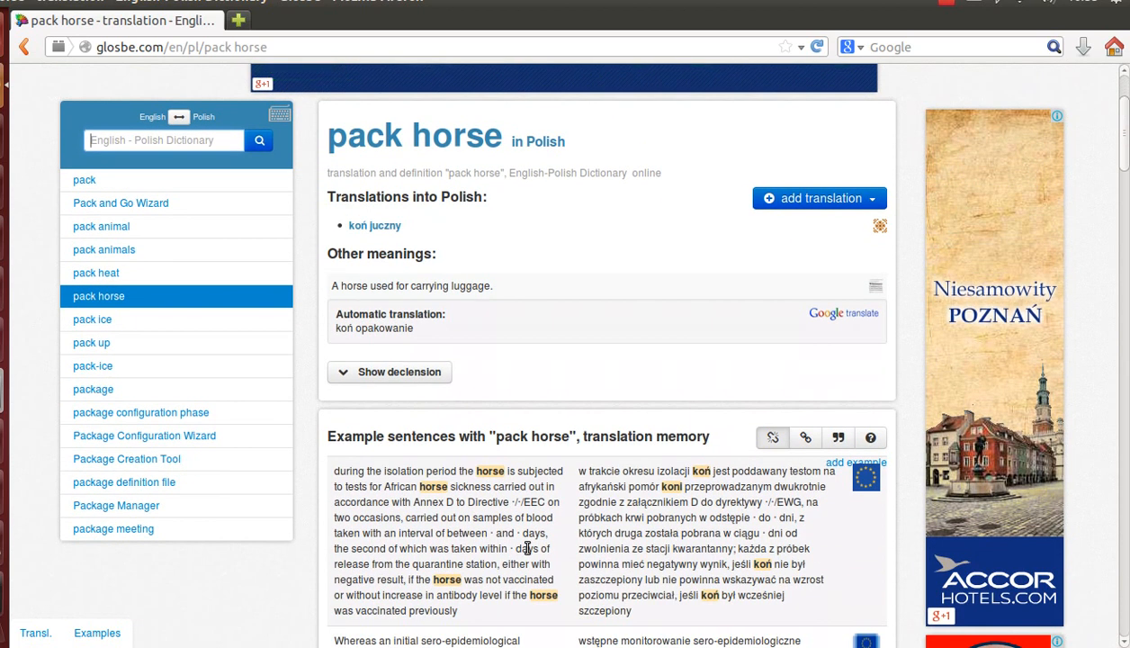